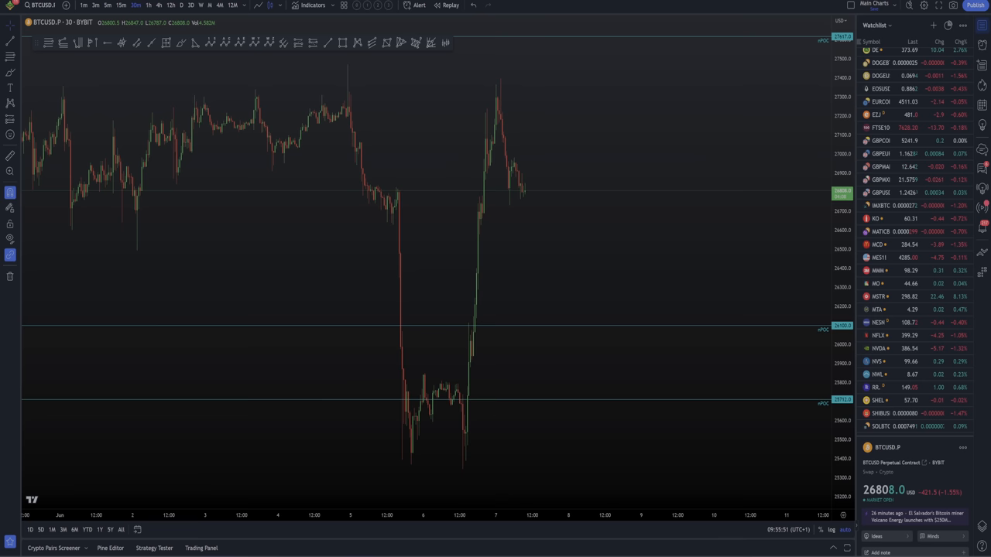
mouse_move(716, 265)
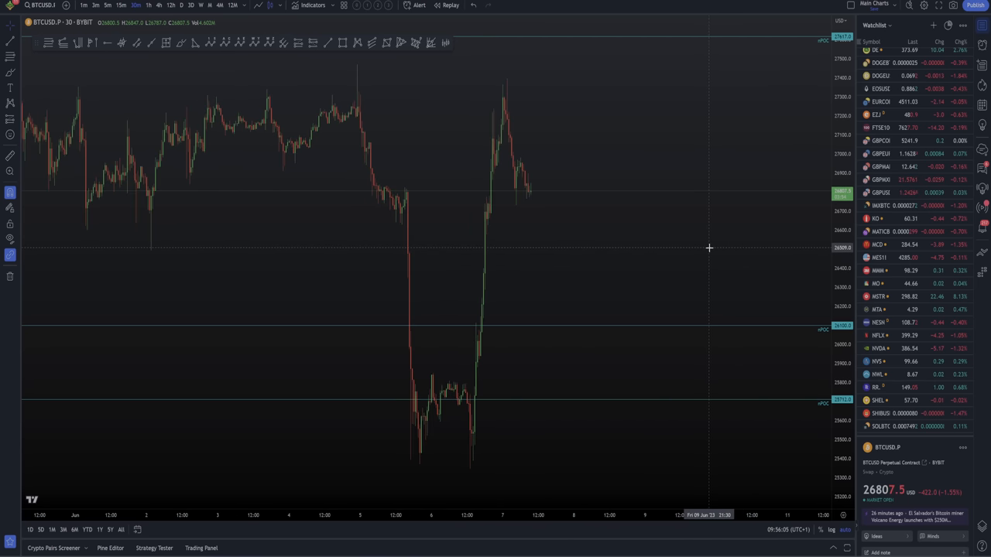
mouse_move(256, 172)
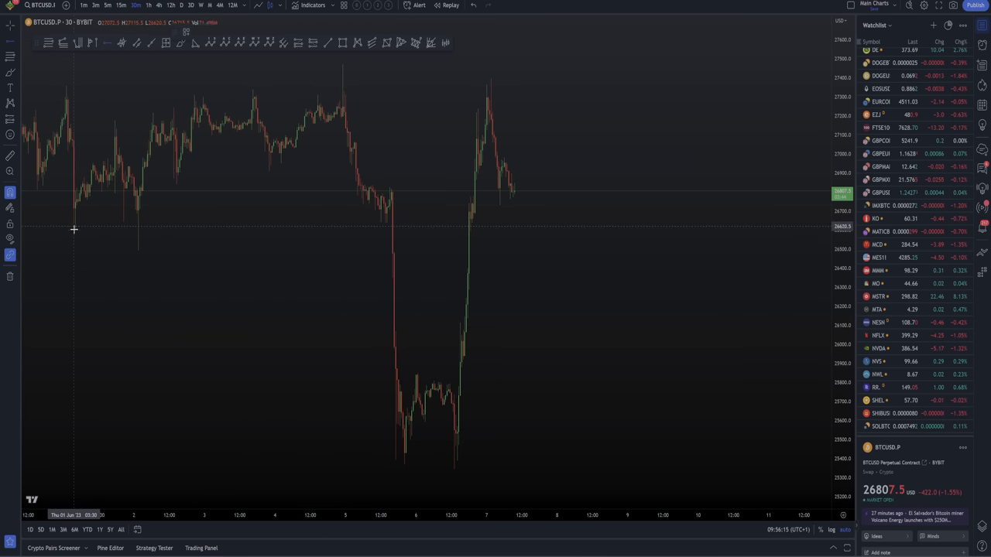
Step: Draw a horizontal level line along the early-June swing highs marking resistance
left_click_drag(76, 232, 128, 232)
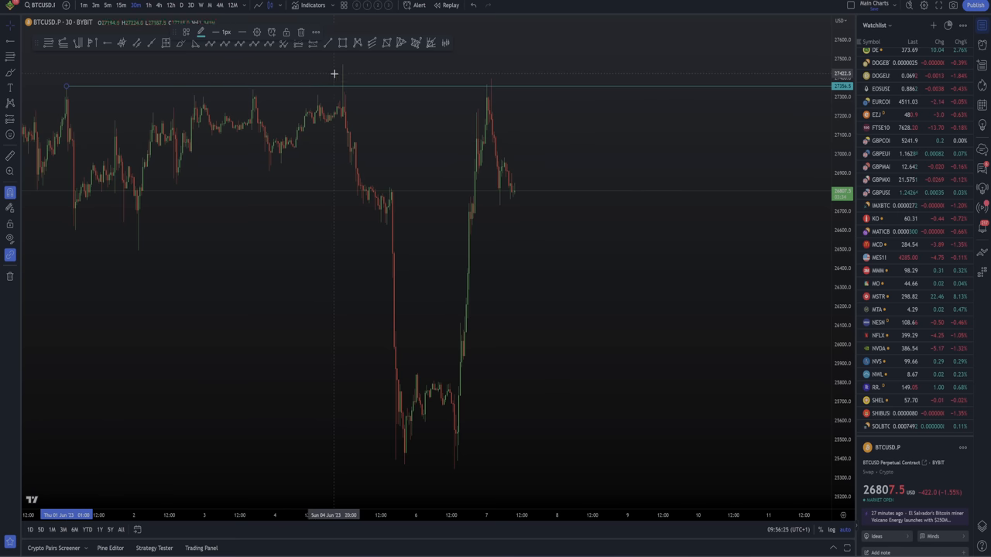
mouse_move(351, 91)
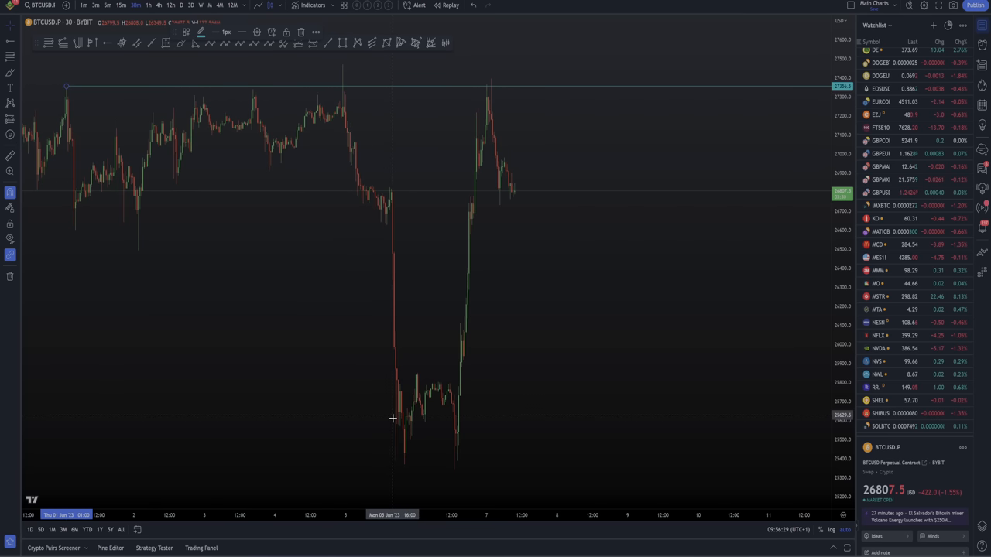
mouse_move(66, 90)
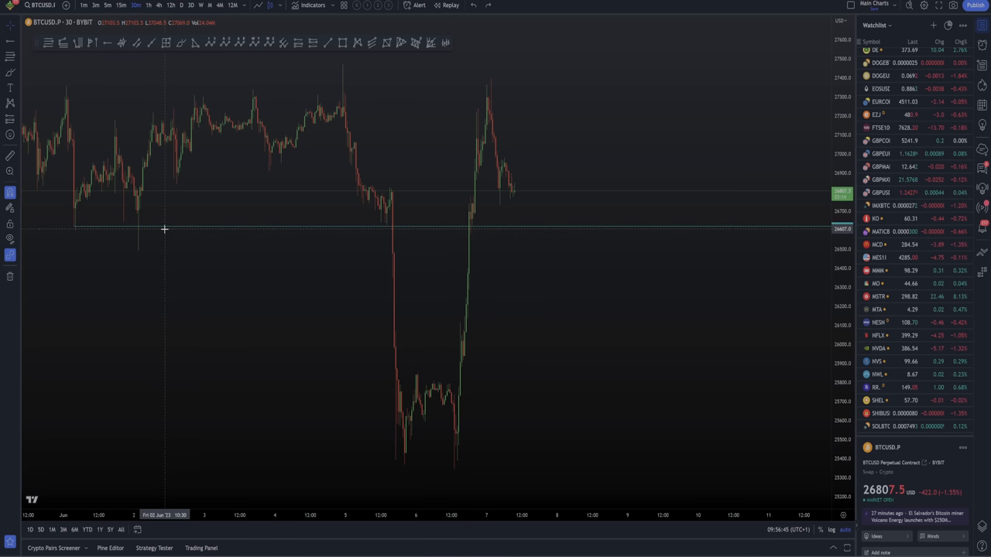
mouse_move(452, 469)
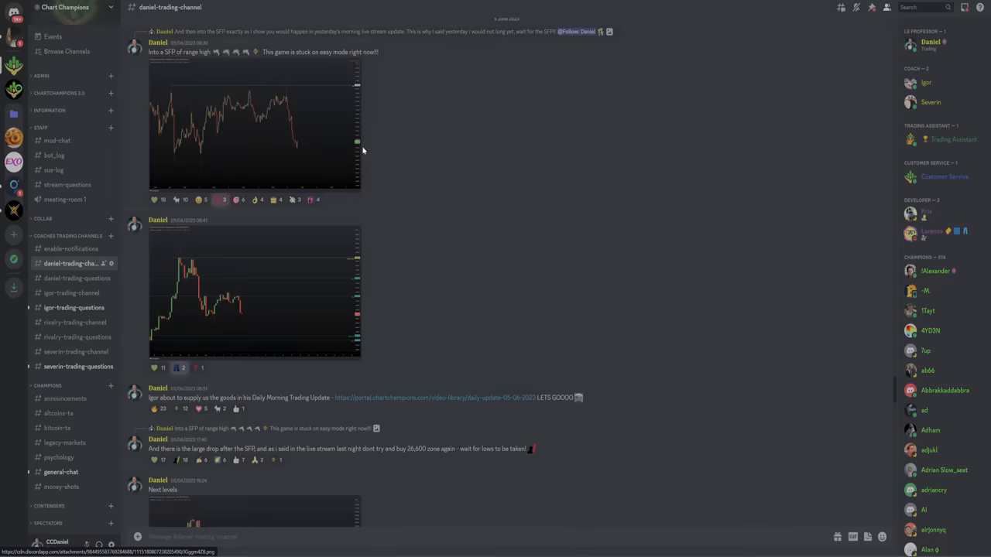
Step: Open #daniel-trading-channel and enlarge the +86.62% BTCUSDT short trade card
left_click(255, 128)
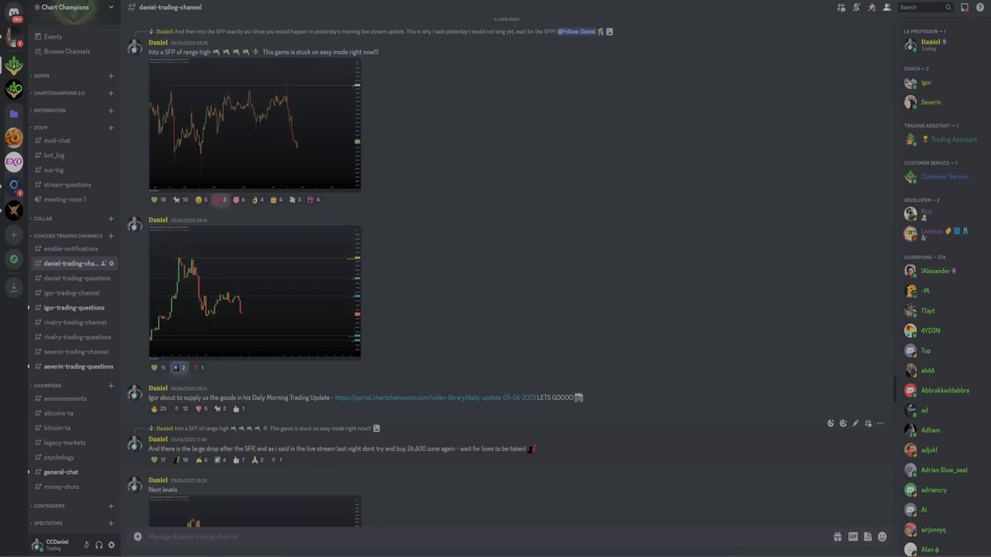
double_click(418, 449)
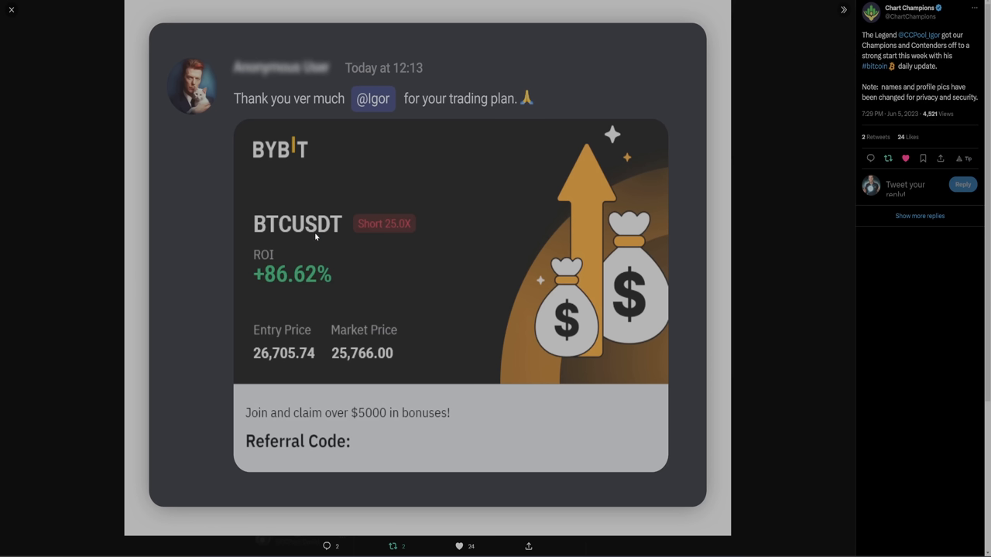
mouse_move(387, 113)
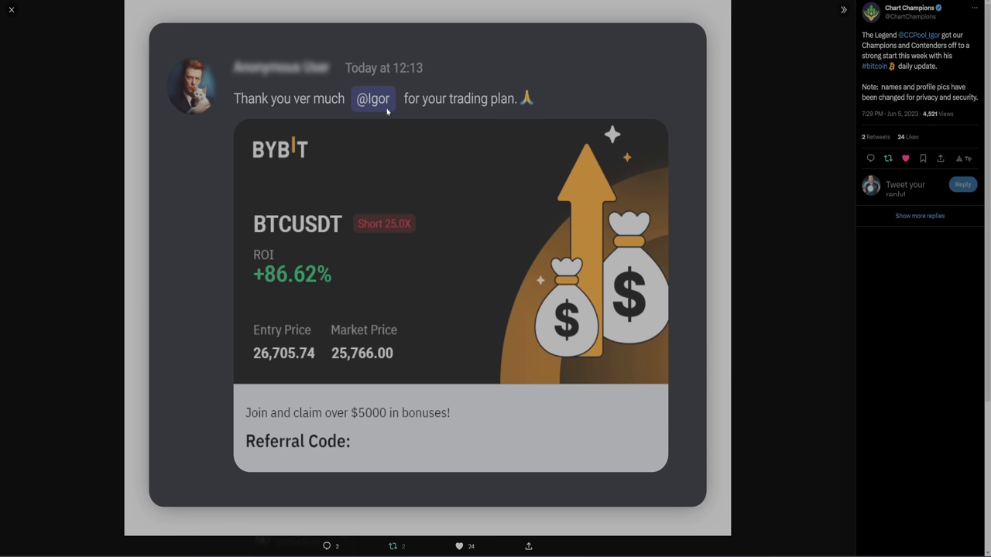
mouse_move(379, 158)
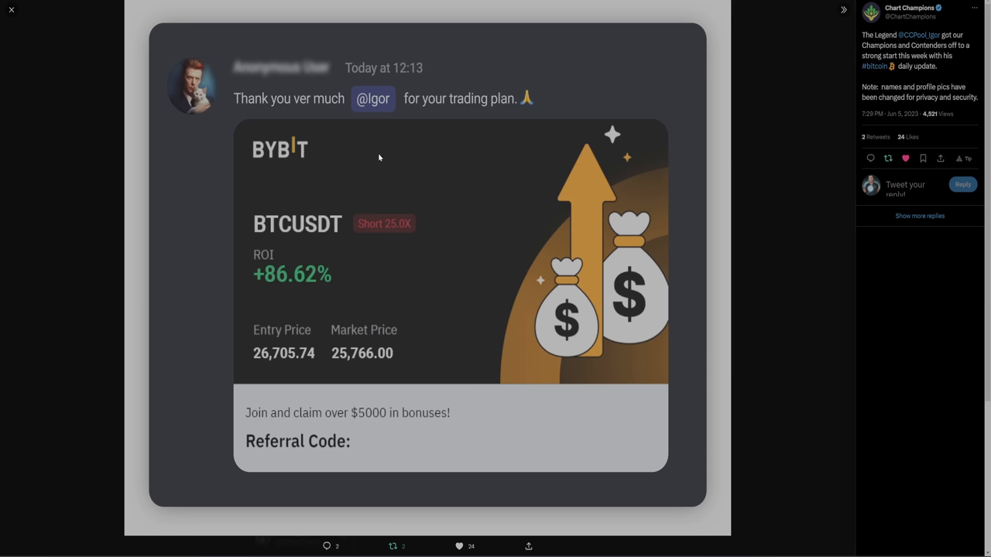
mouse_move(349, 287)
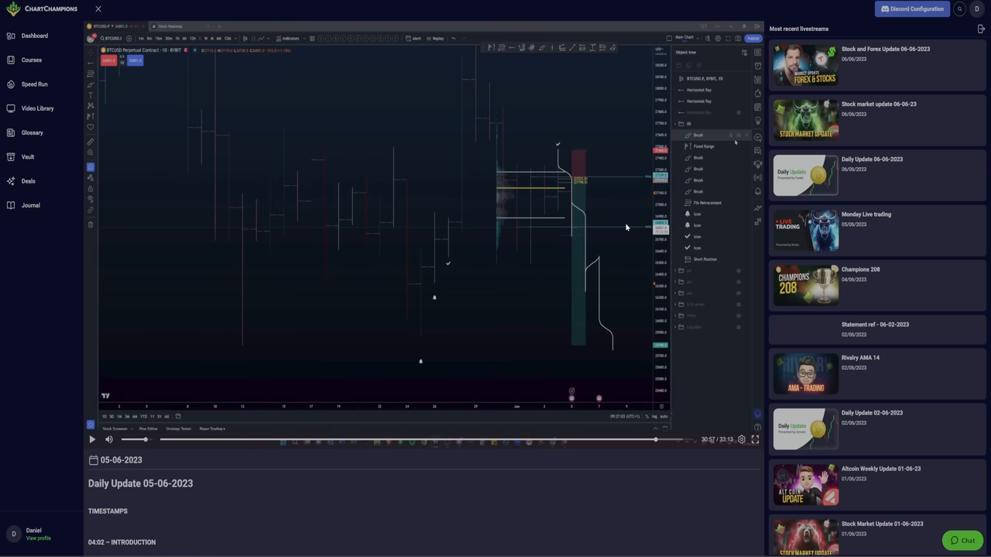
mouse_move(578, 348)
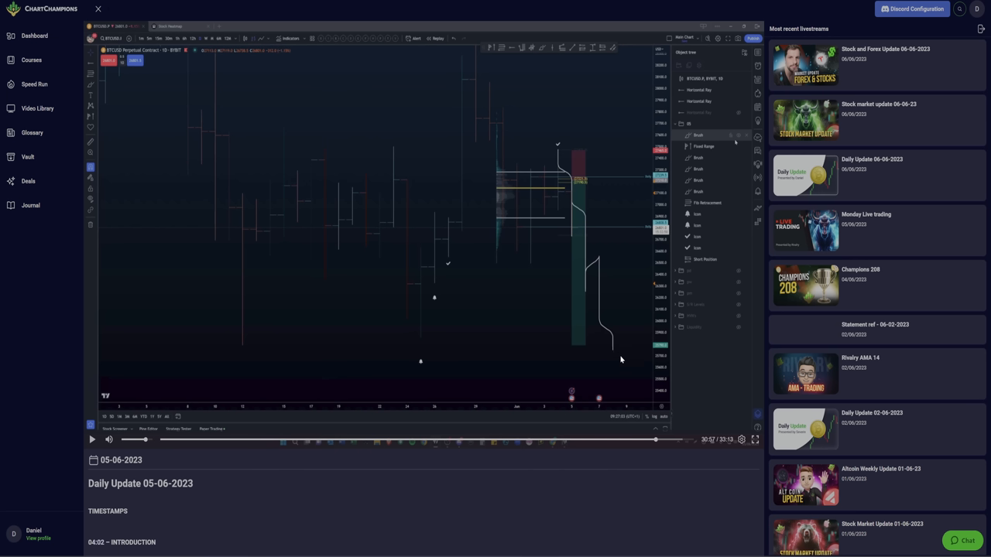
mouse_move(227, 349)
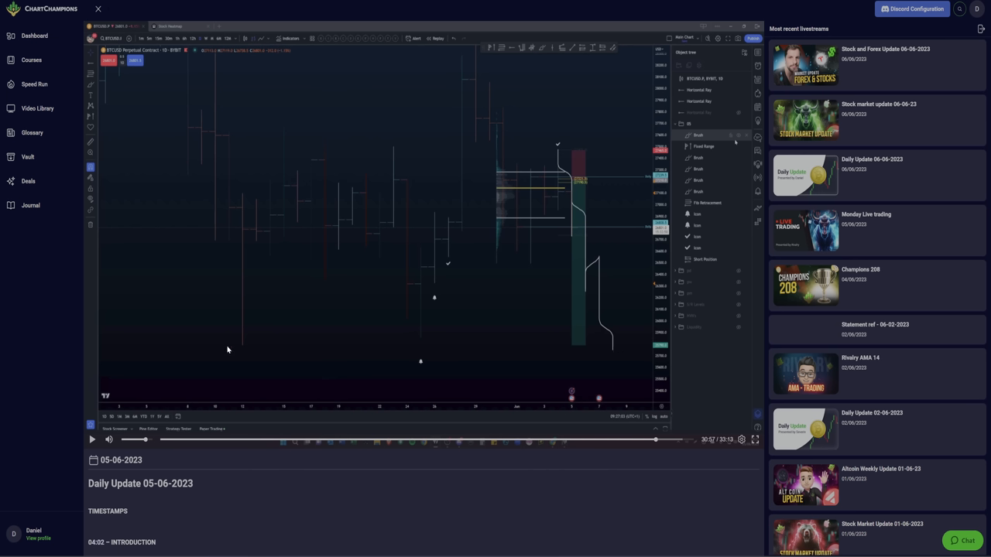
mouse_move(617, 355)
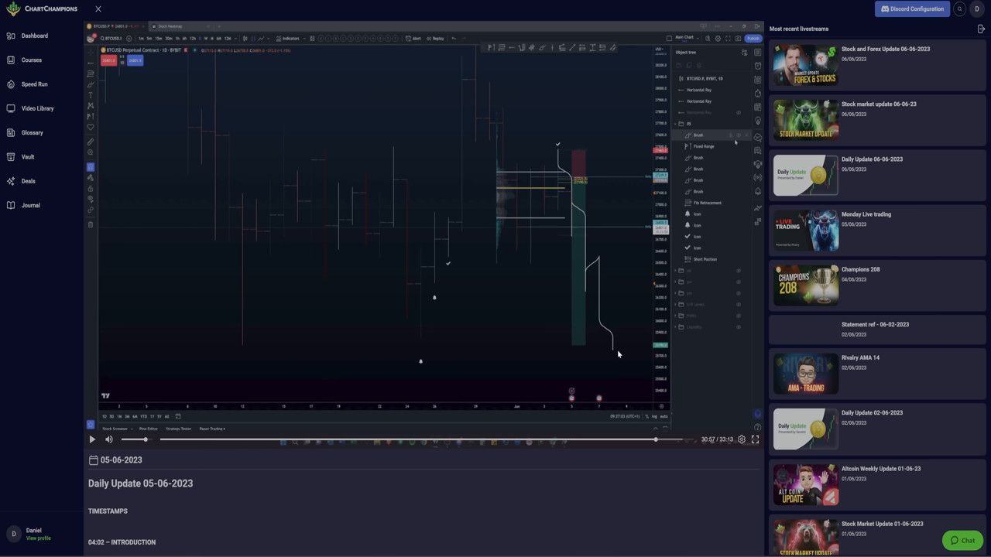
mouse_move(593, 351)
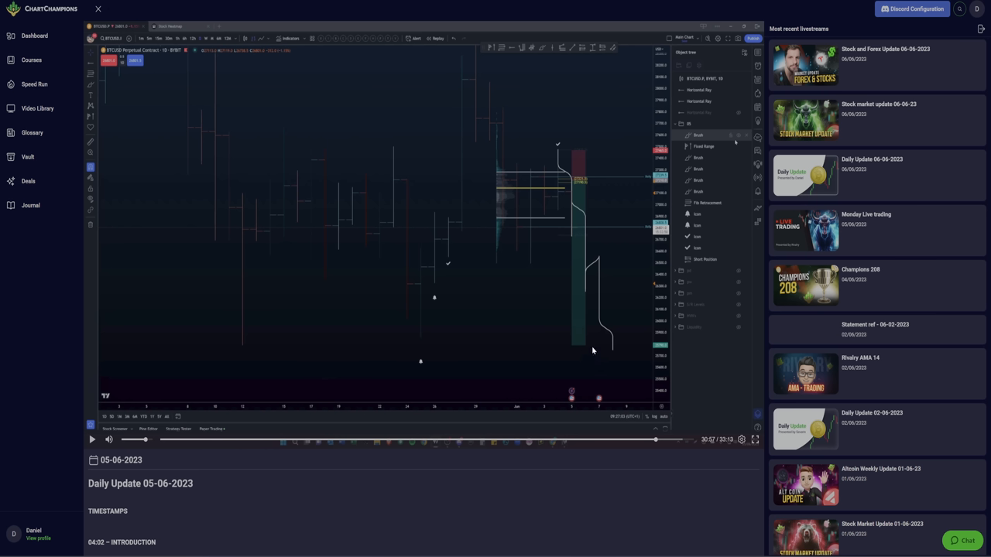
mouse_move(577, 179)
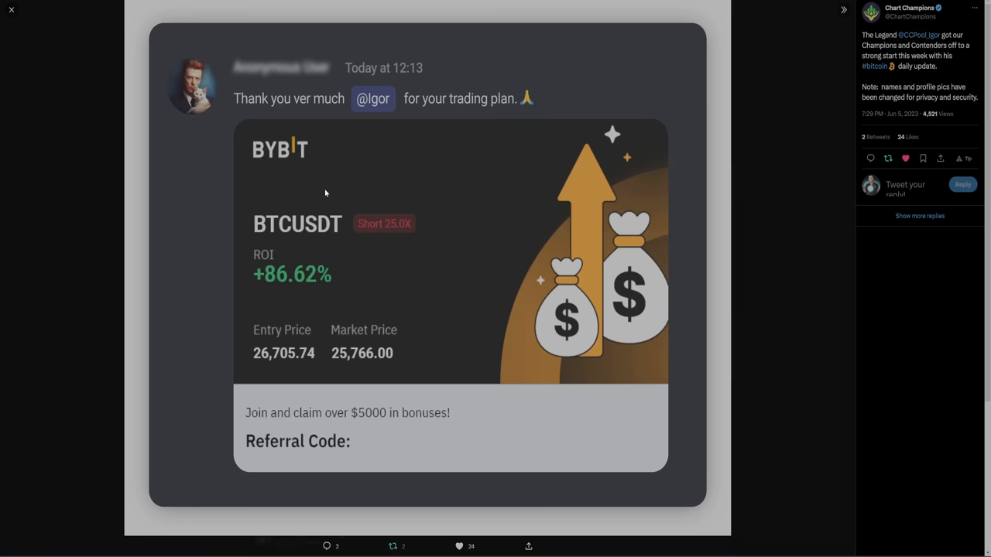
mouse_move(259, 366)
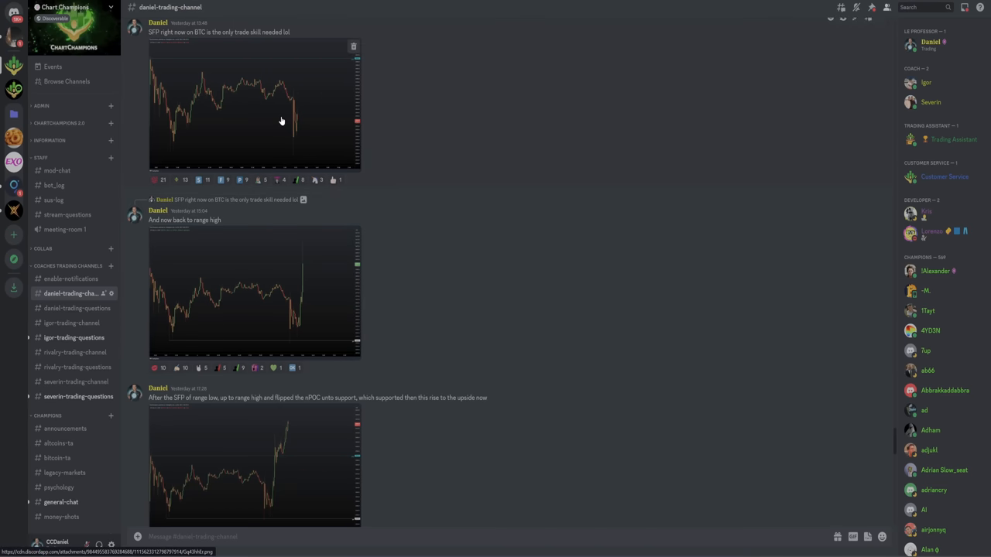
Step: Preview a posted chart image, then scroll down to the later 7 June SFP posts
left_click(282, 120)
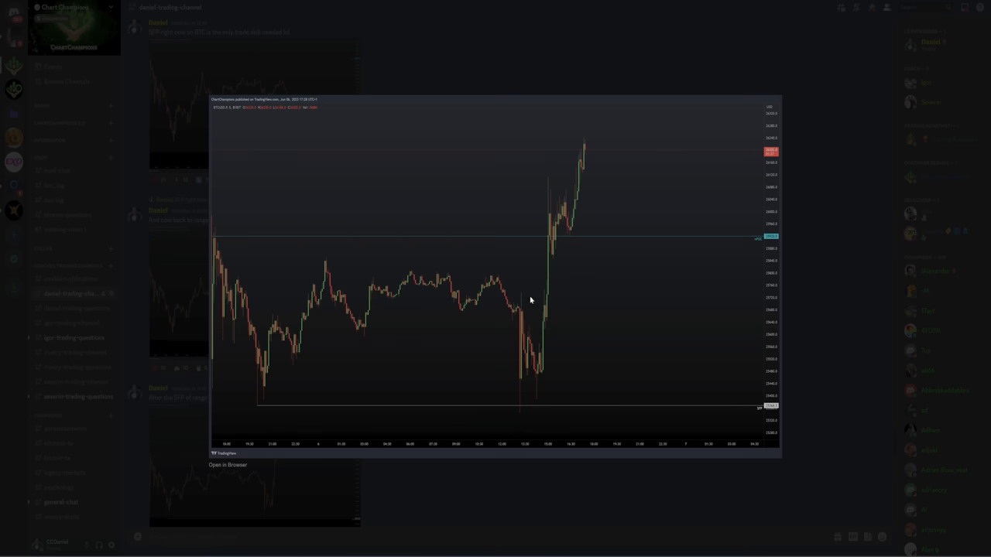
mouse_move(555, 113)
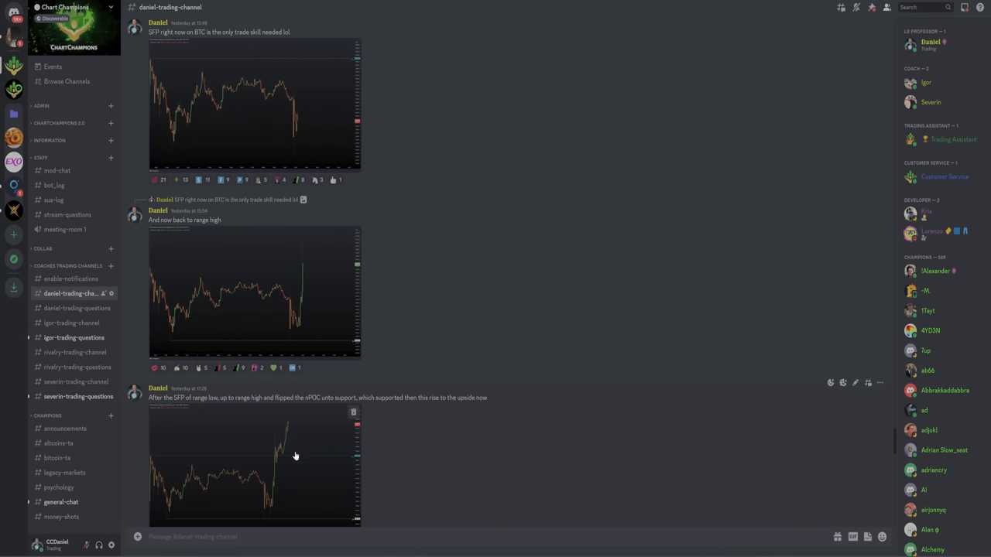
scroll("down", 3)
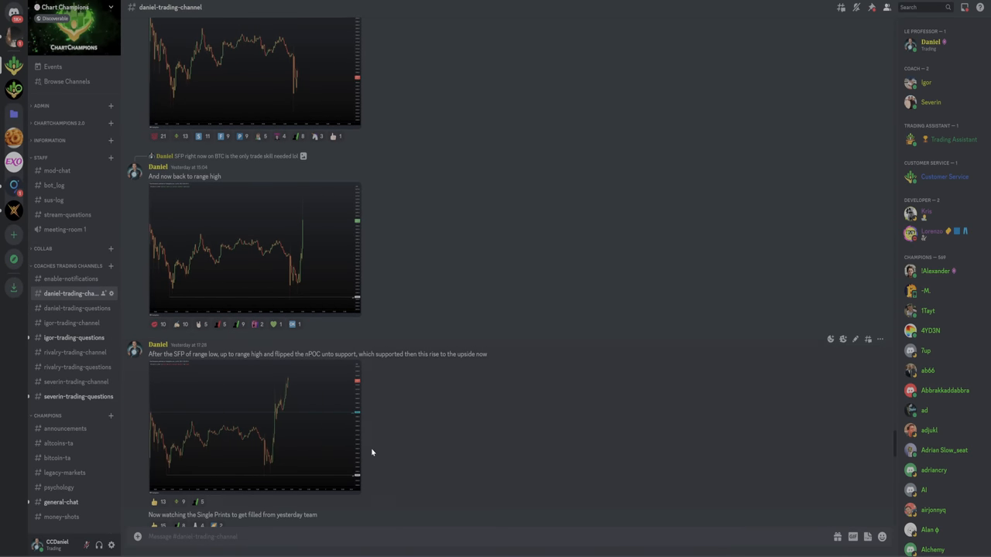
scroll("down", 3)
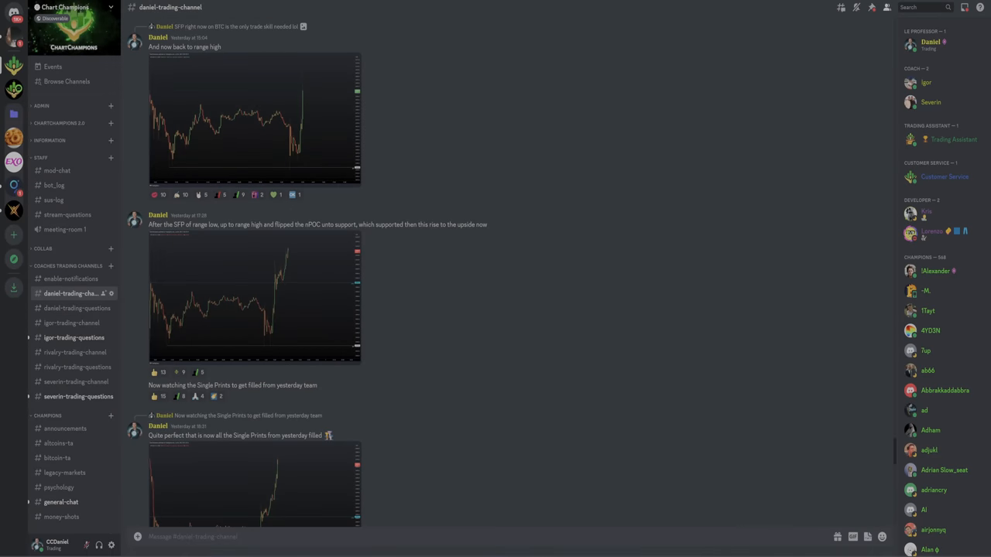
scroll("down", 3)
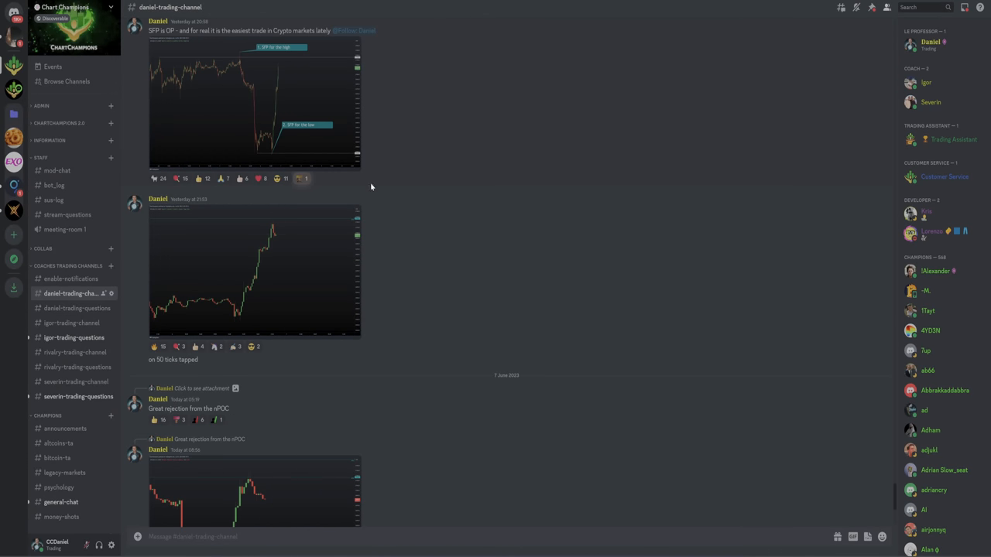
mouse_move(354, 123)
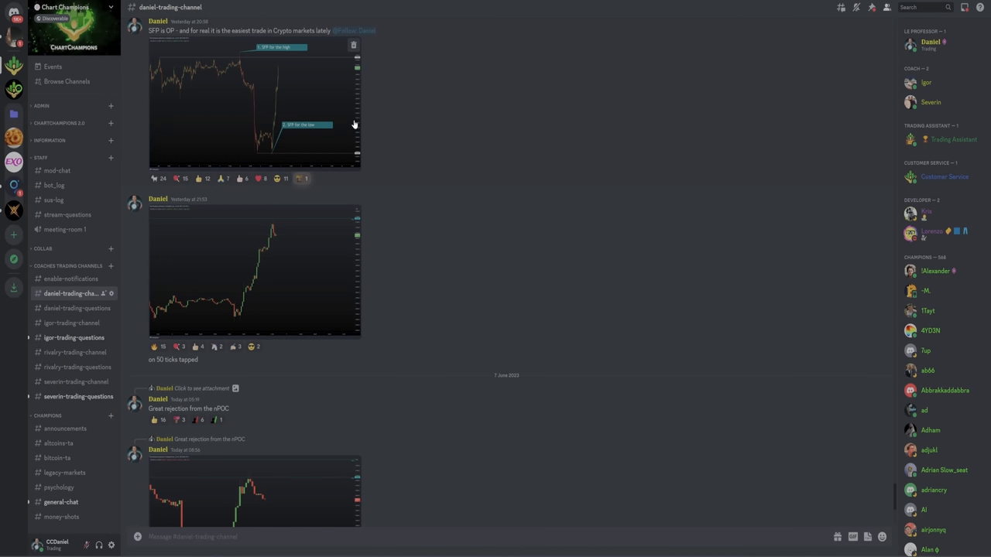
mouse_move(257, 92)
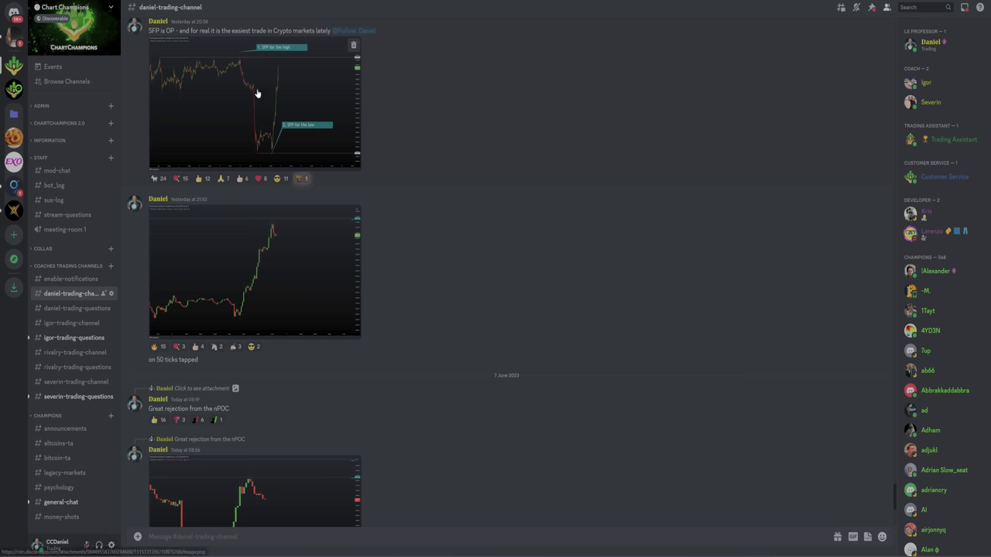
mouse_move(270, 102)
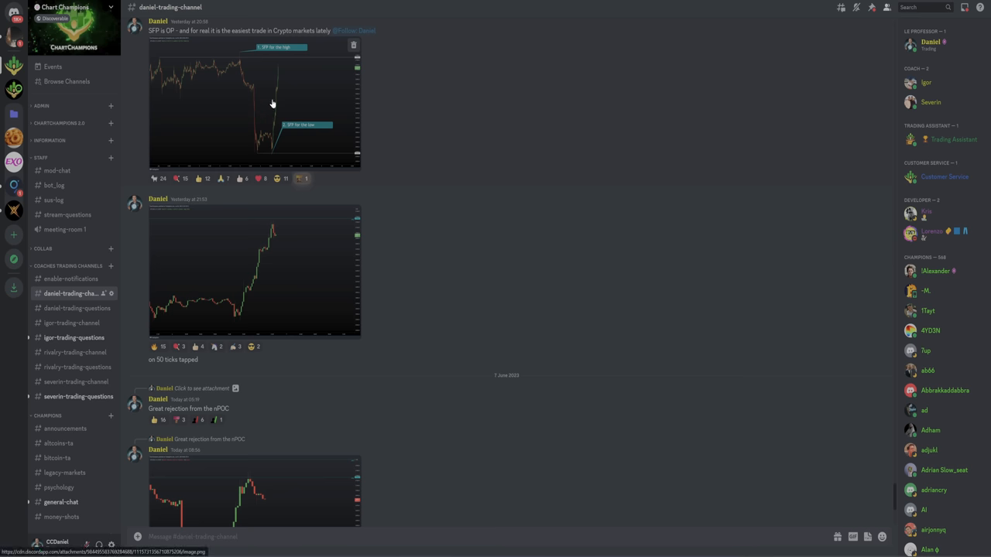
mouse_move(260, 156)
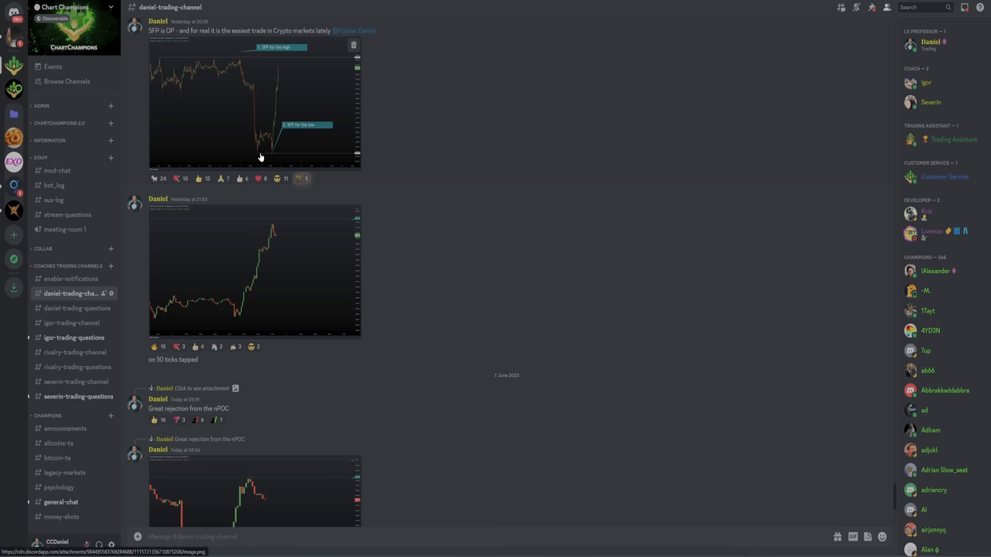
mouse_move(256, 247)
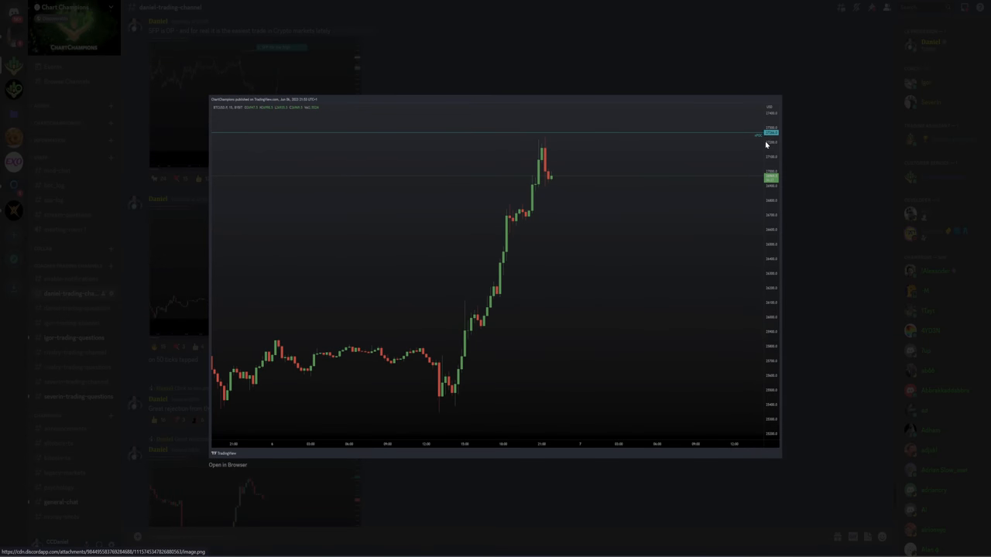
mouse_move(770, 141)
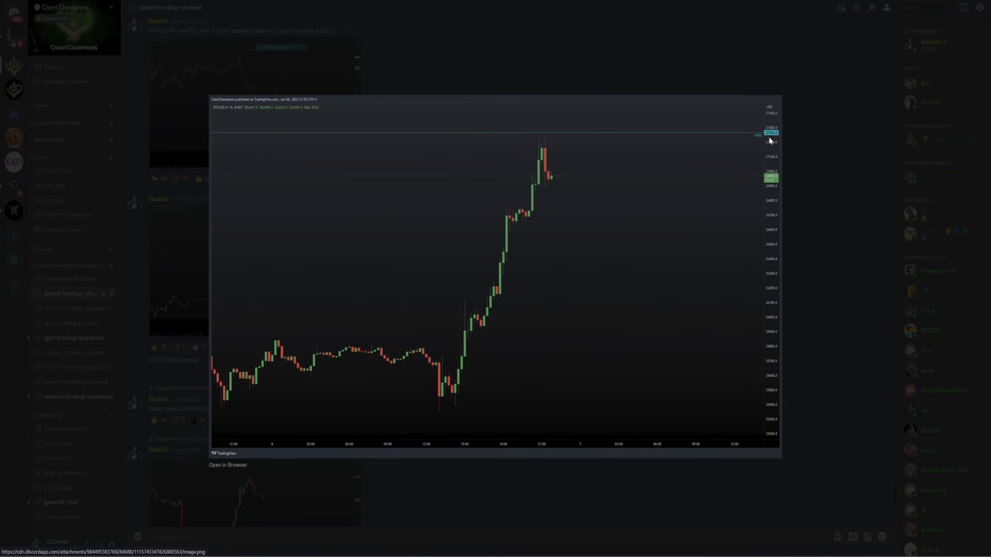
mouse_move(778, 140)
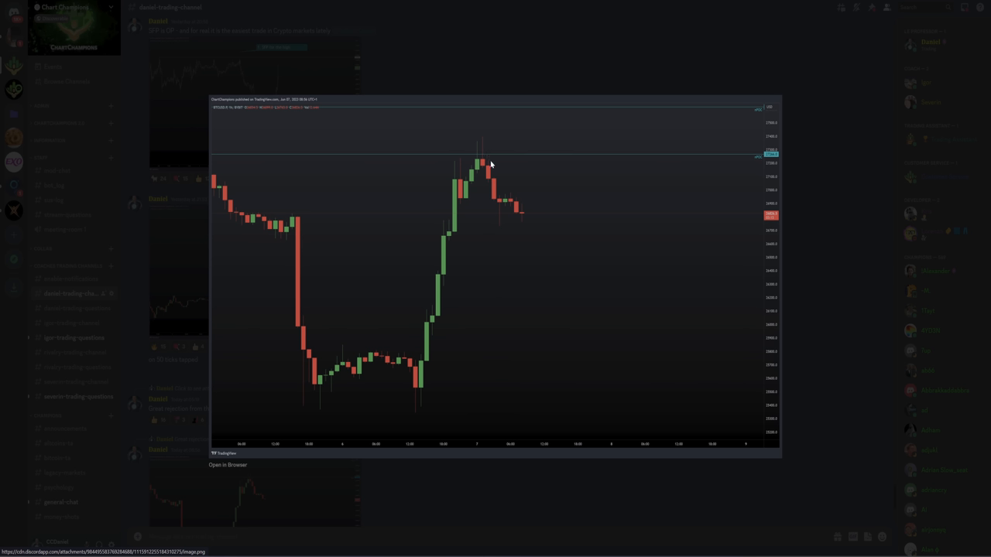
mouse_move(521, 65)
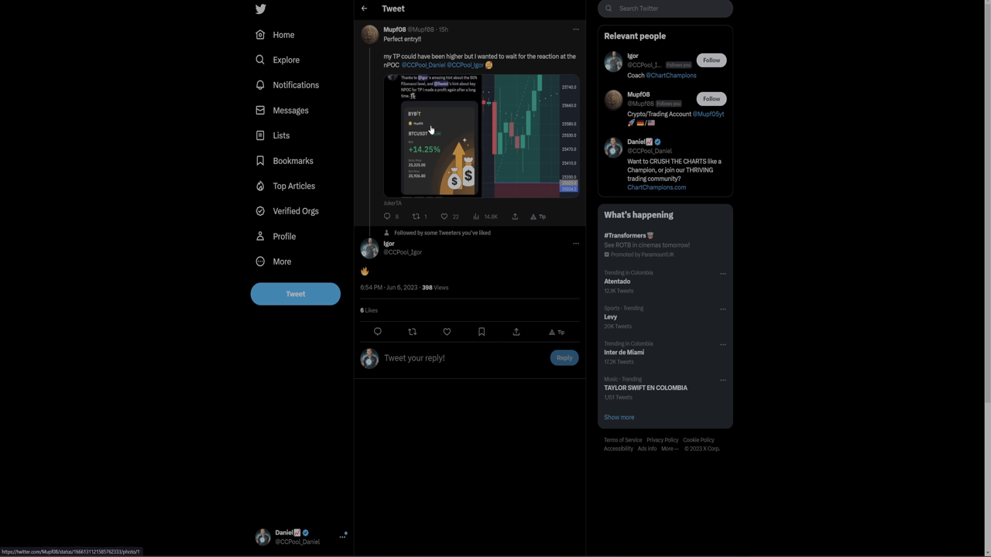
Step: View the tweet's photos full-size, including the trade chart near the 25325.0 entry, then close them
left_click(426, 128)
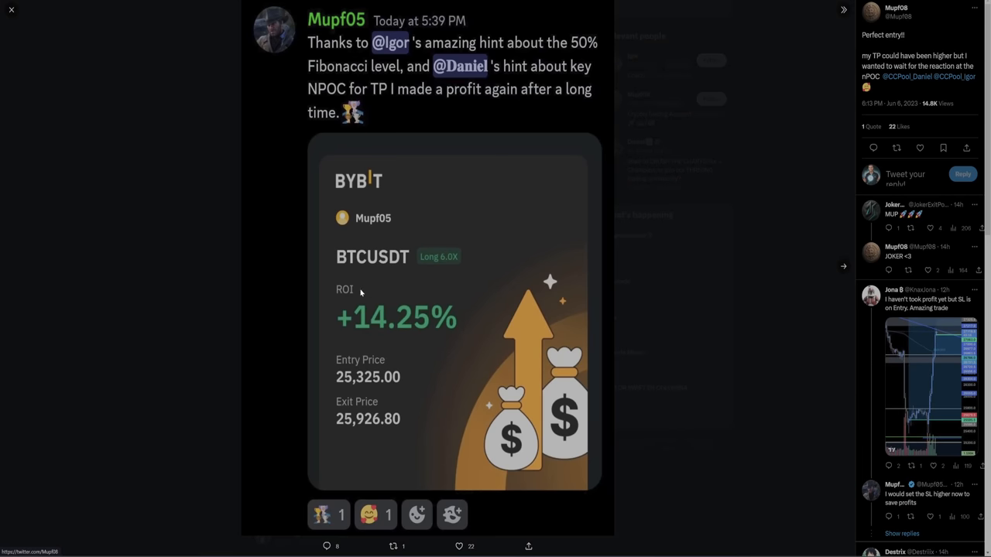
left_click(454, 325)
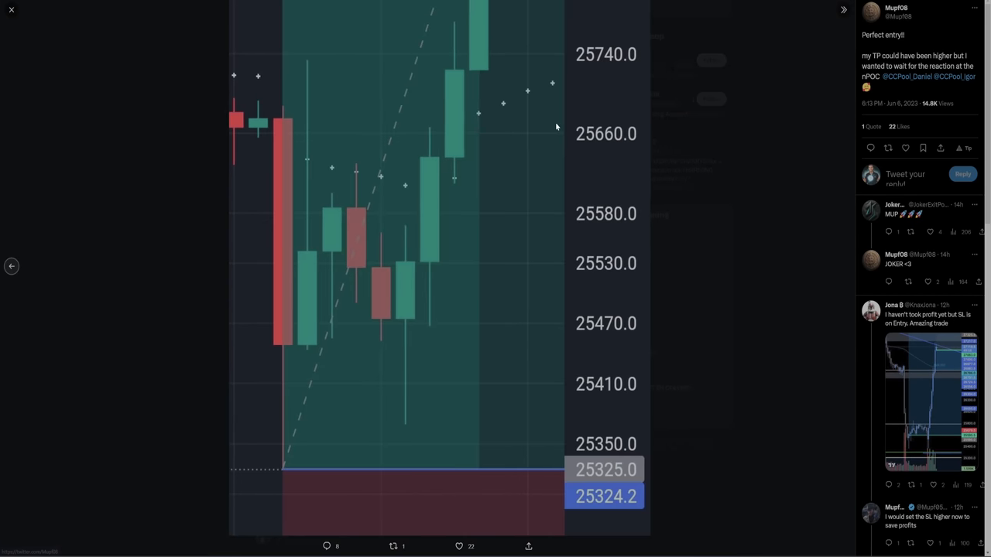
left_click(11, 9)
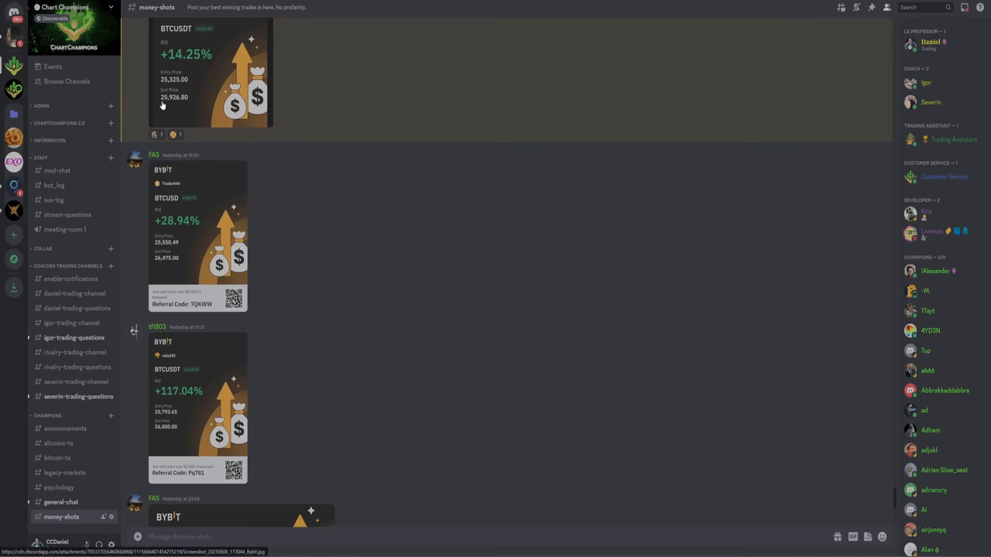
mouse_move(279, 144)
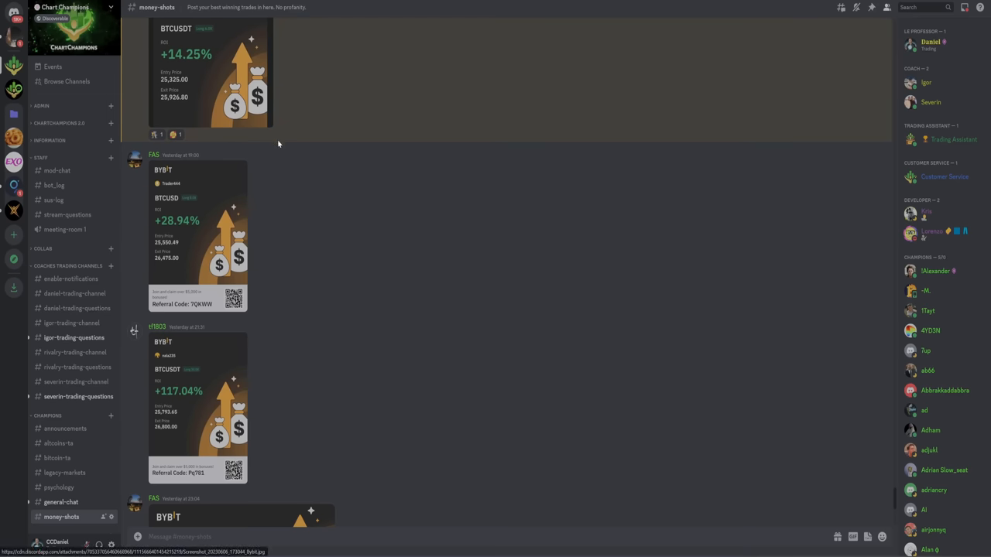
Step: Scroll the money-shots channel's Bybit profit cards down to the +56.11% BTCUSD long
scroll("down", 3)
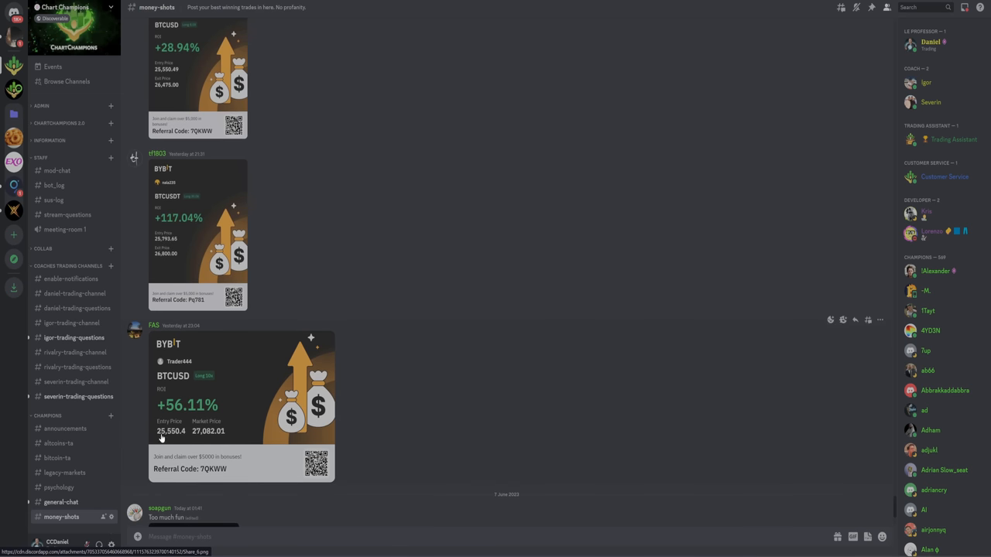
scroll("down", 3)
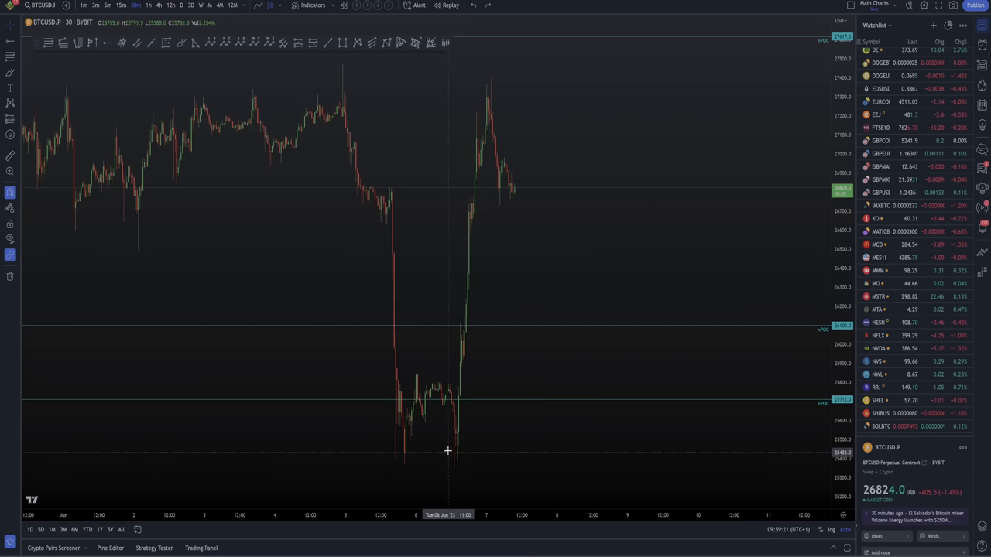
mouse_move(477, 196)
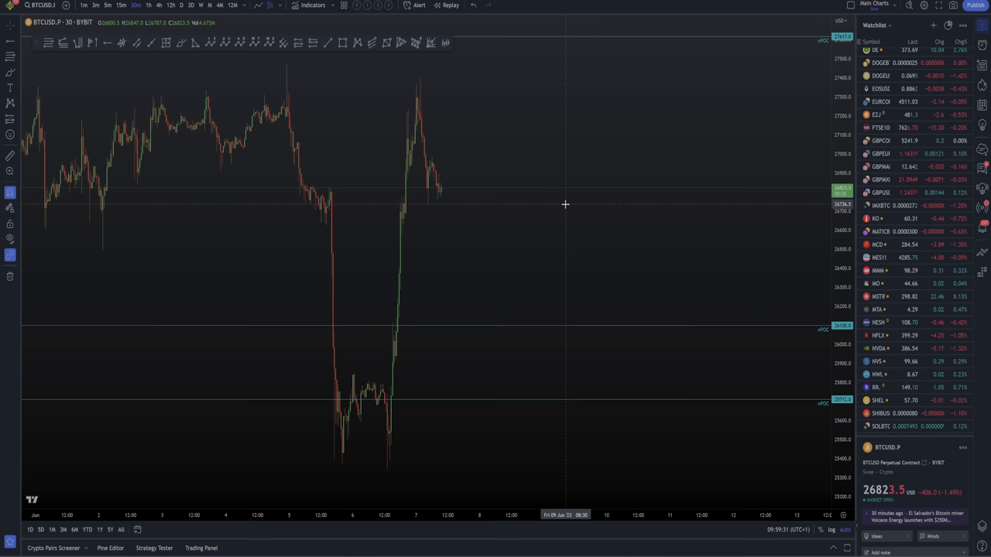
mouse_move(204, 142)
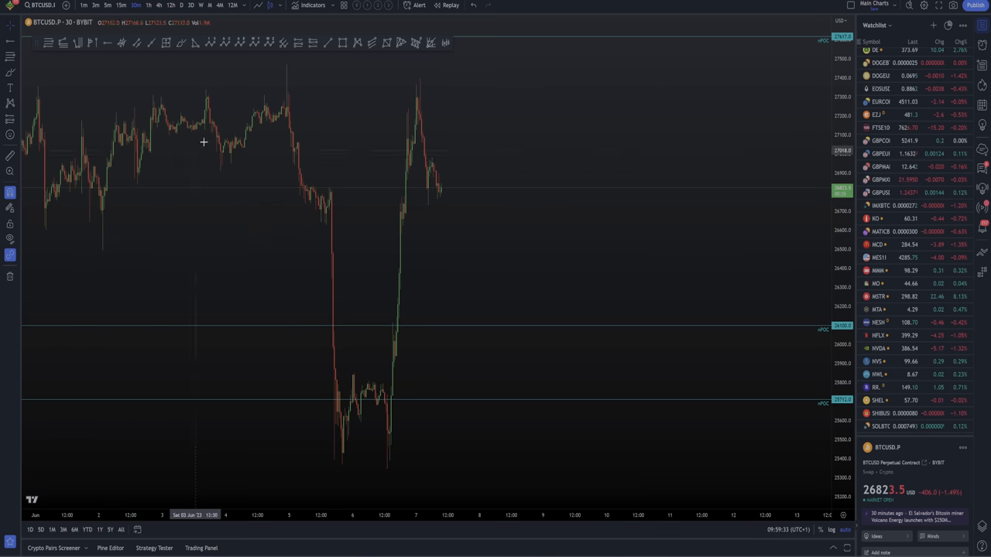
mouse_move(372, 464)
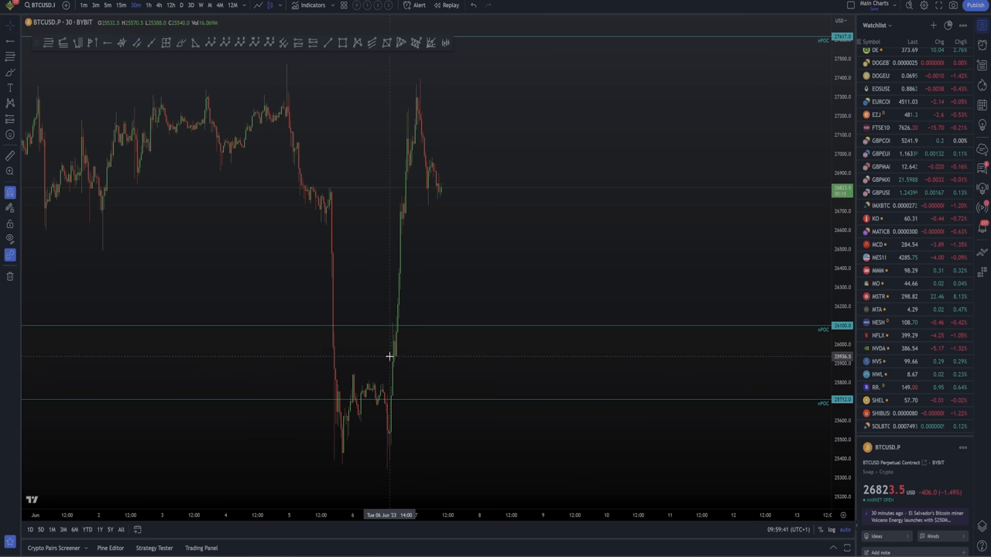
mouse_move(336, 217)
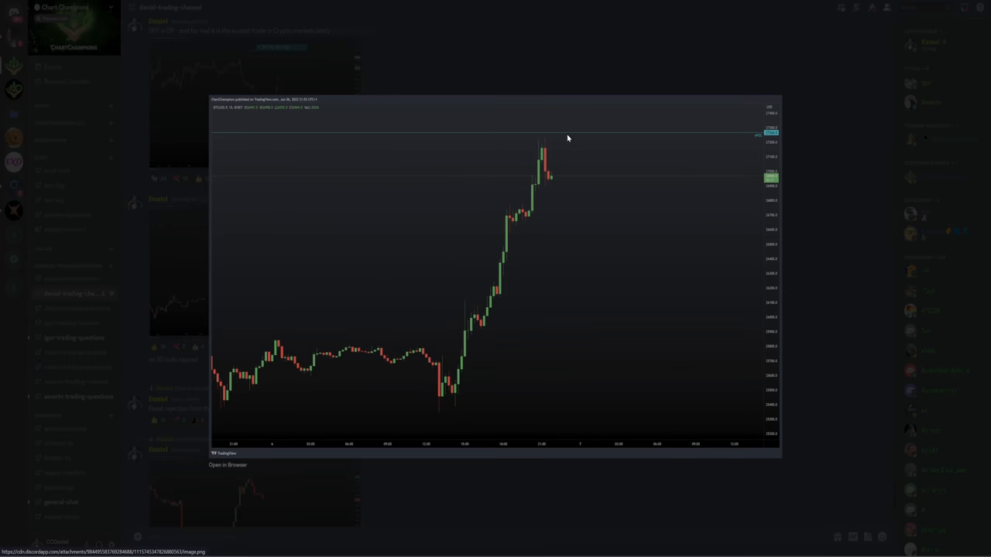
mouse_move(602, 215)
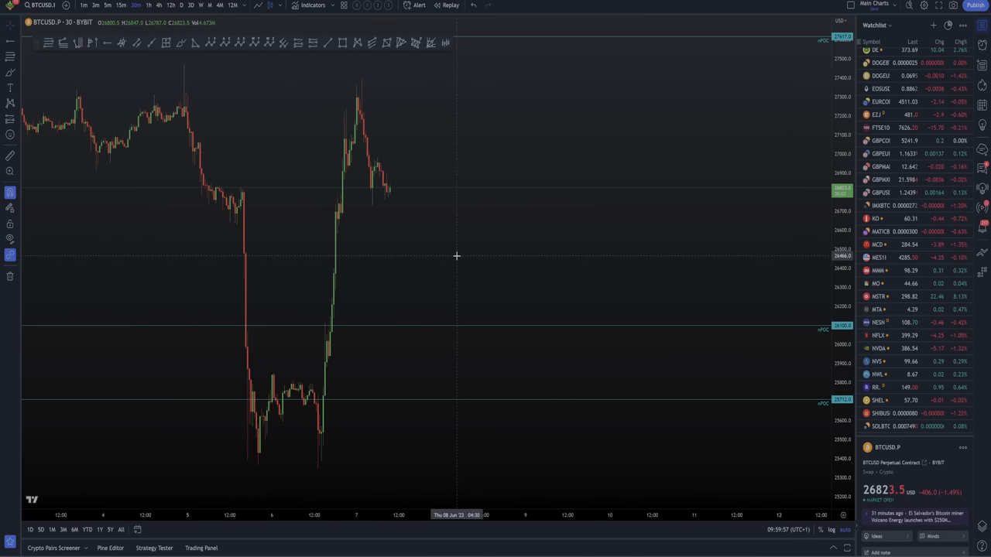
Step: Compress the BTCUSD.P price scale so the highest nPOC level fits above the June 7 rally
left_click_drag(457, 256, 569, 195)
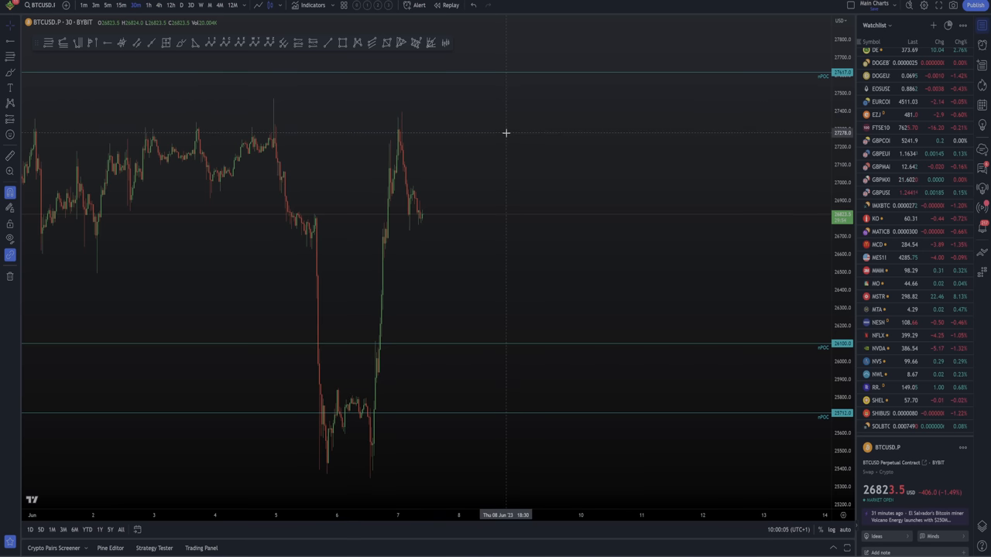
mouse_move(271, 105)
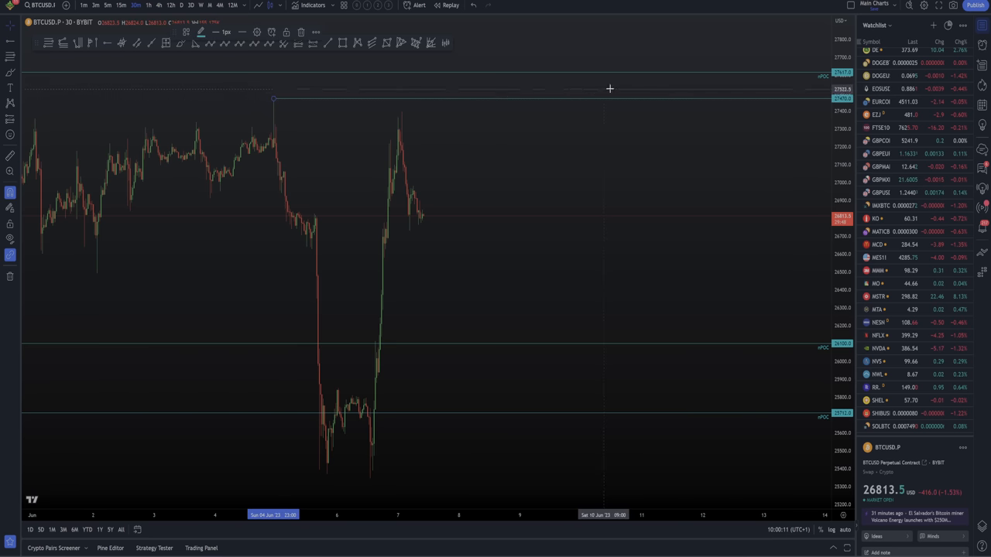
mouse_move(673, 71)
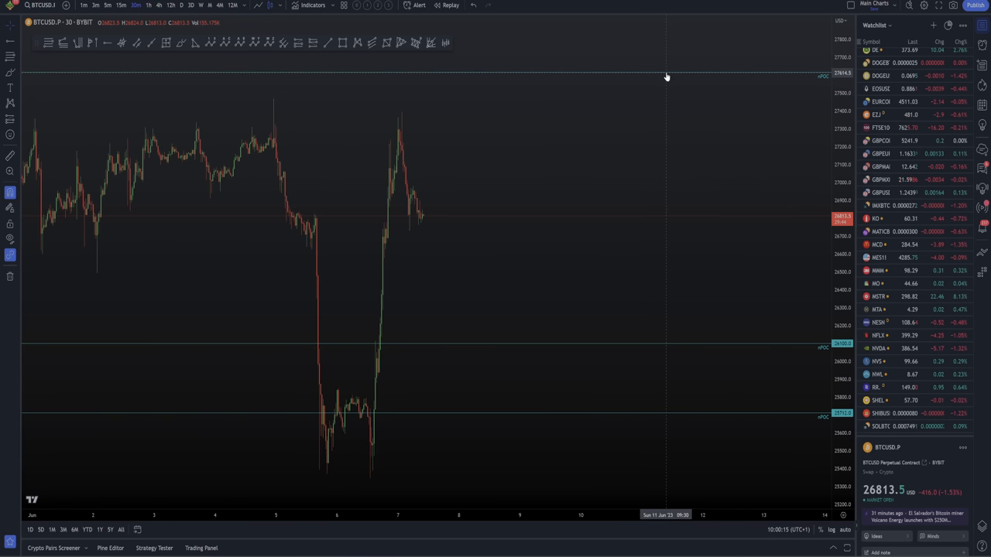
mouse_move(449, 120)
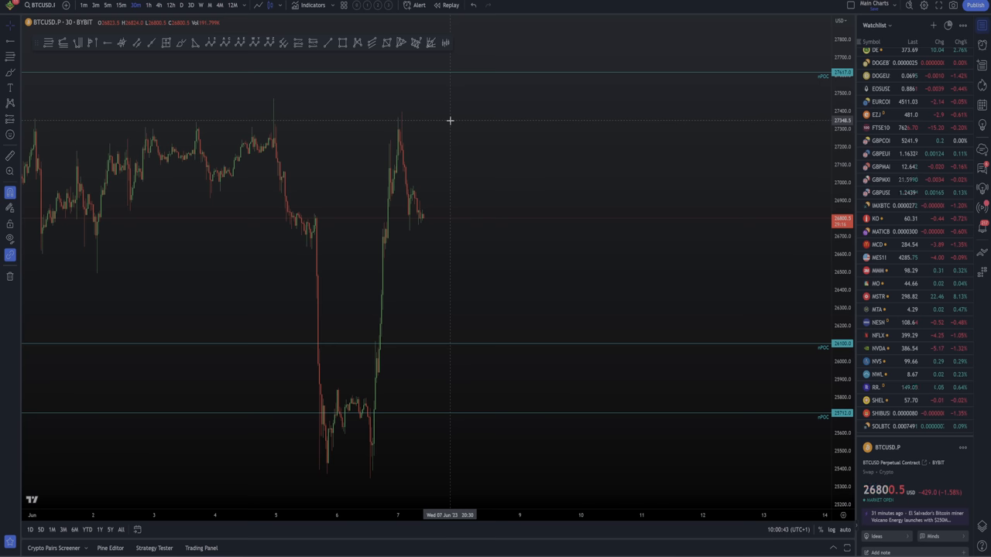
mouse_move(436, 172)
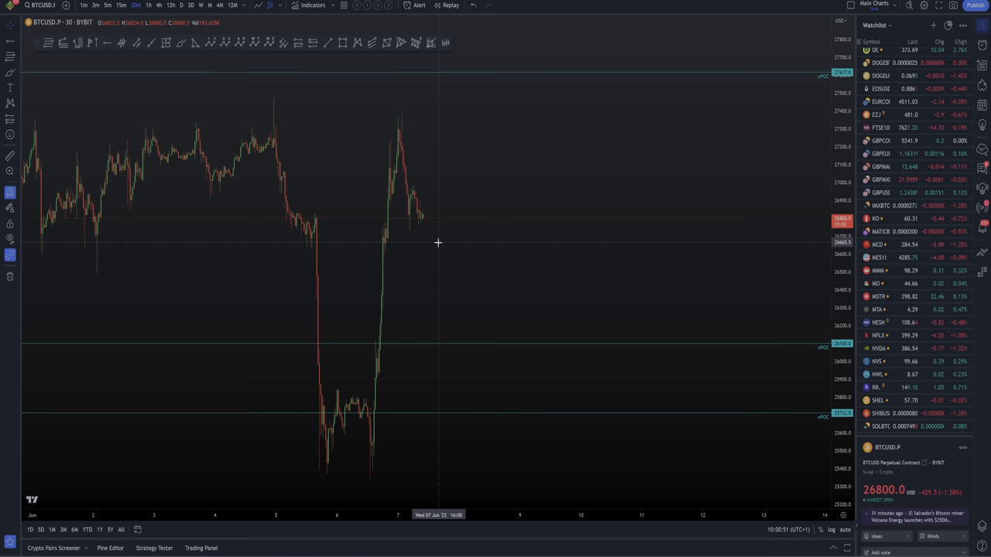
mouse_move(451, 205)
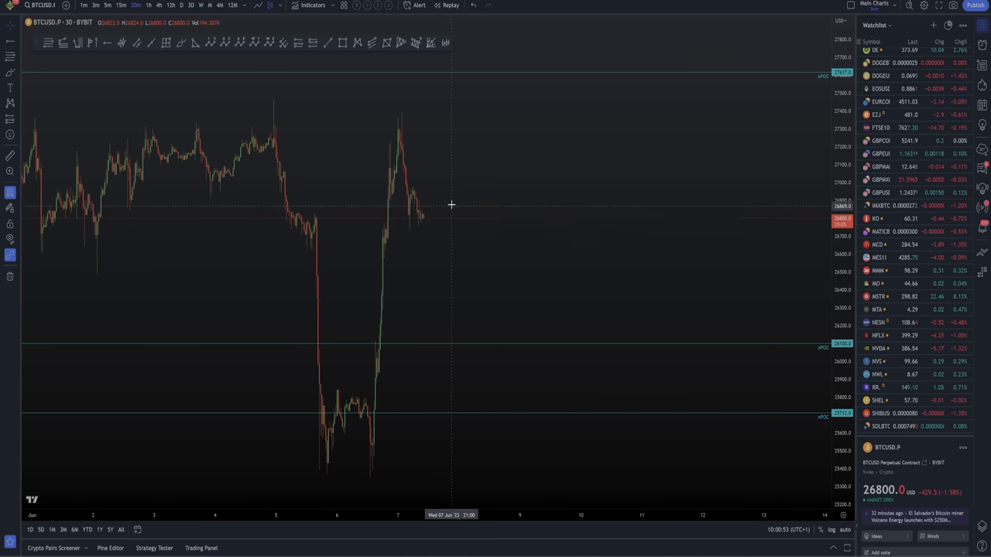
mouse_move(415, 123)
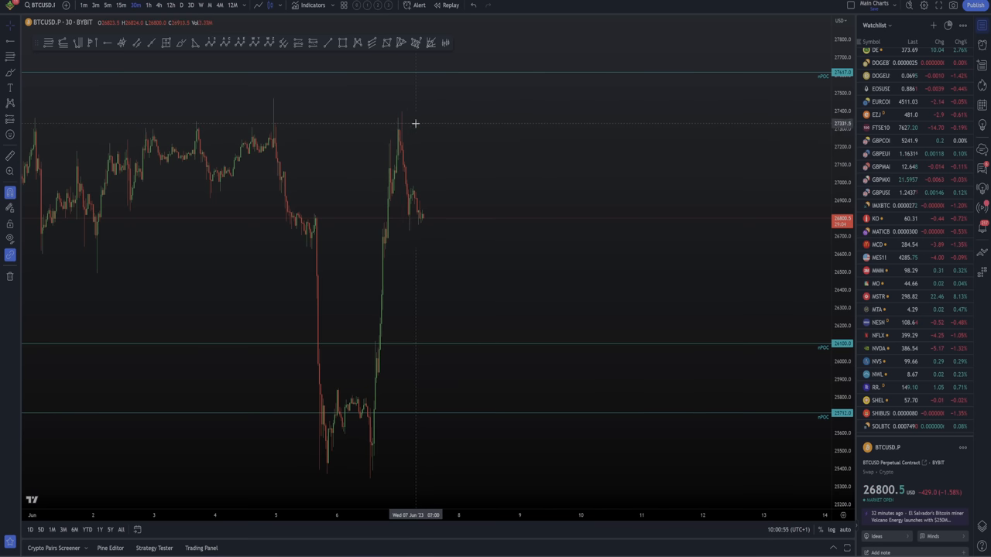
mouse_move(501, 140)
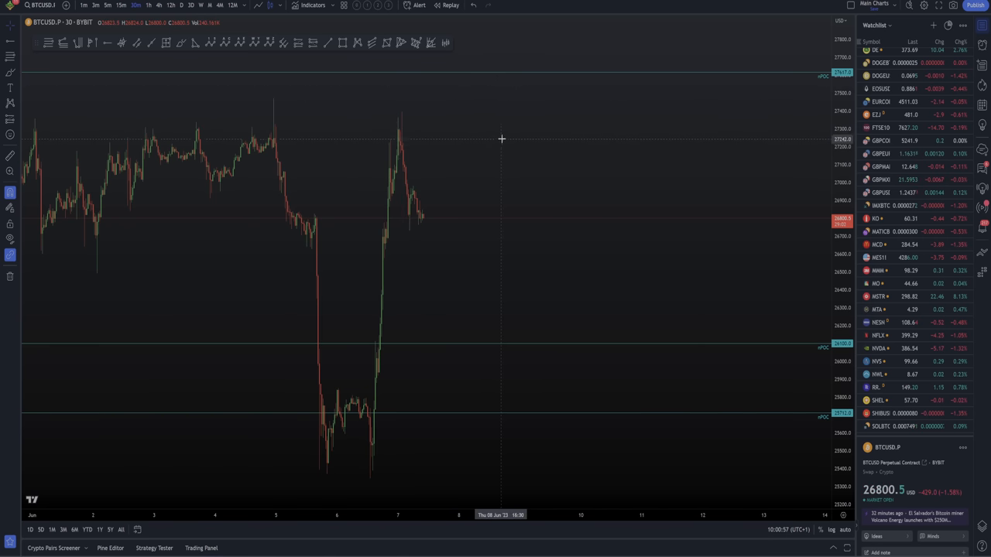
mouse_move(545, 70)
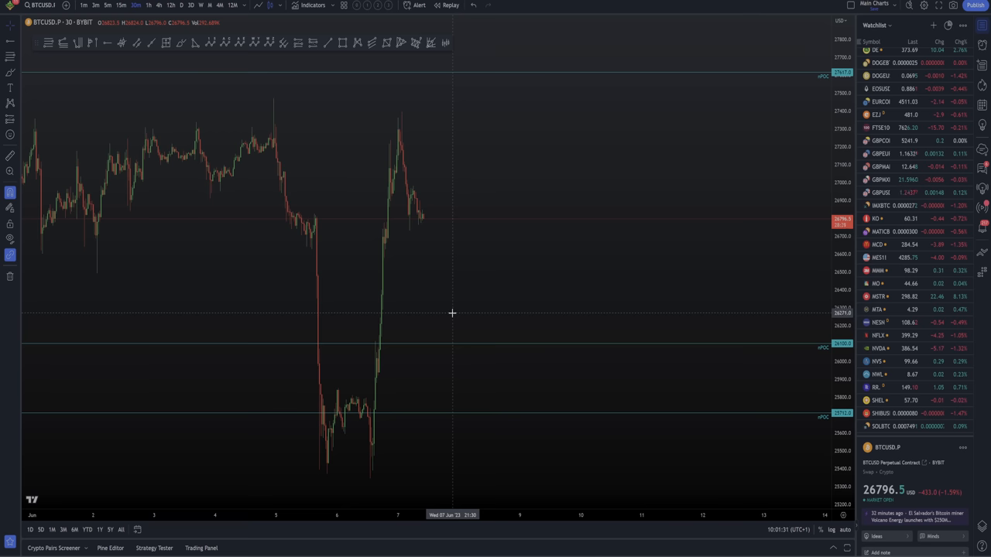
mouse_move(465, 283)
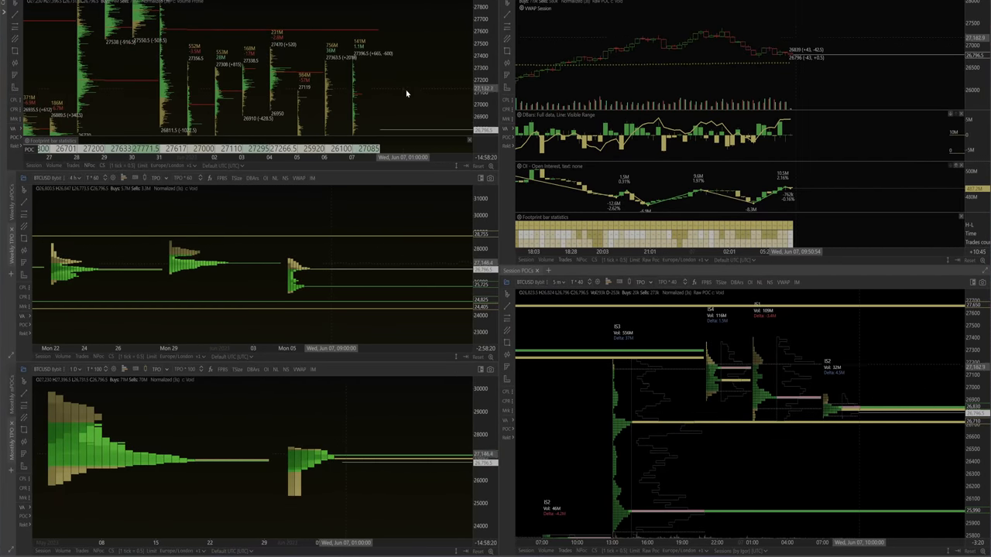
mouse_move(441, 99)
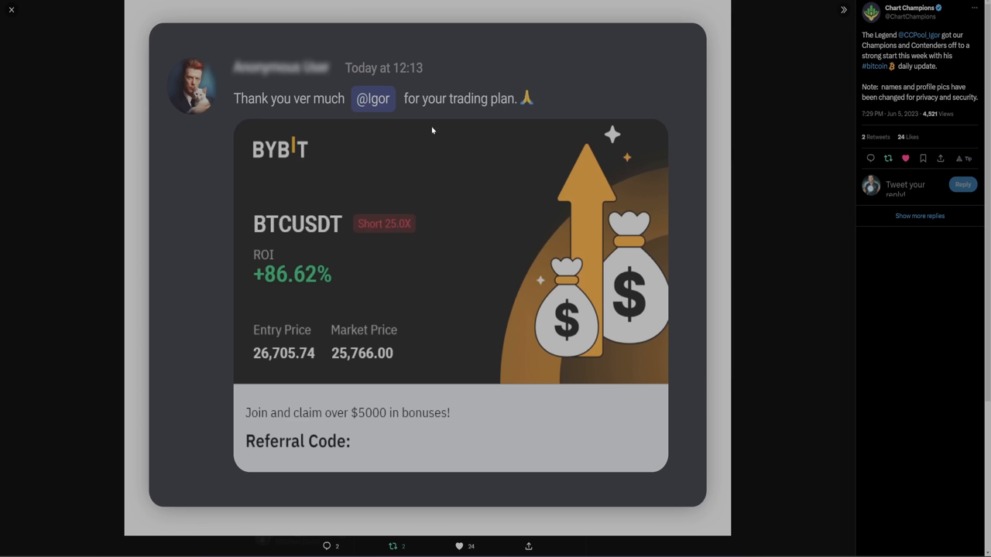
mouse_move(282, 244)
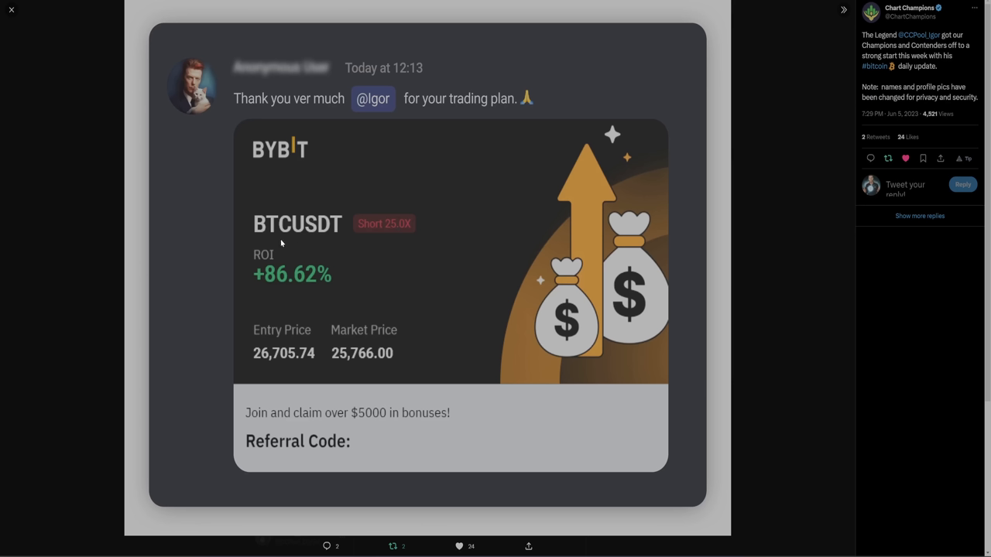
mouse_move(408, 130)
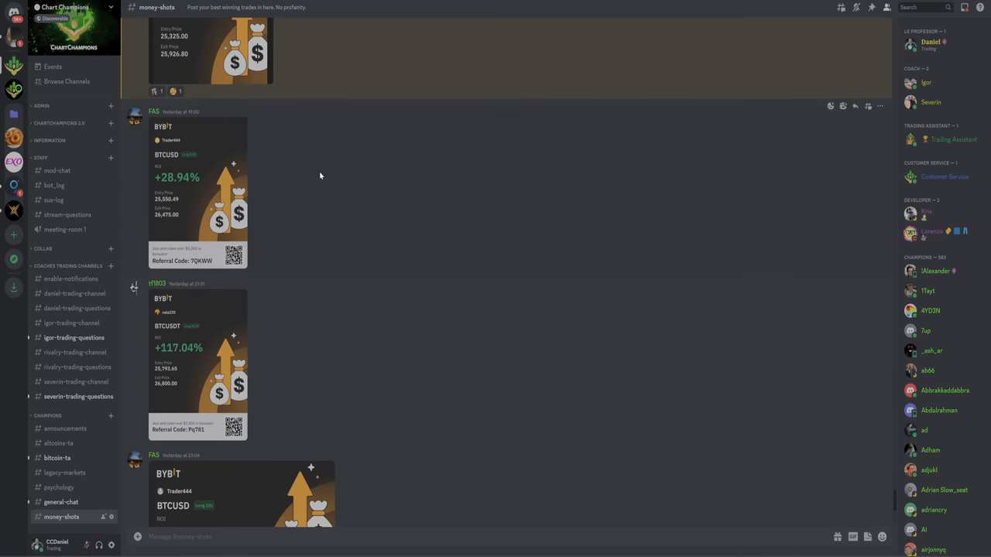
mouse_move(211, 225)
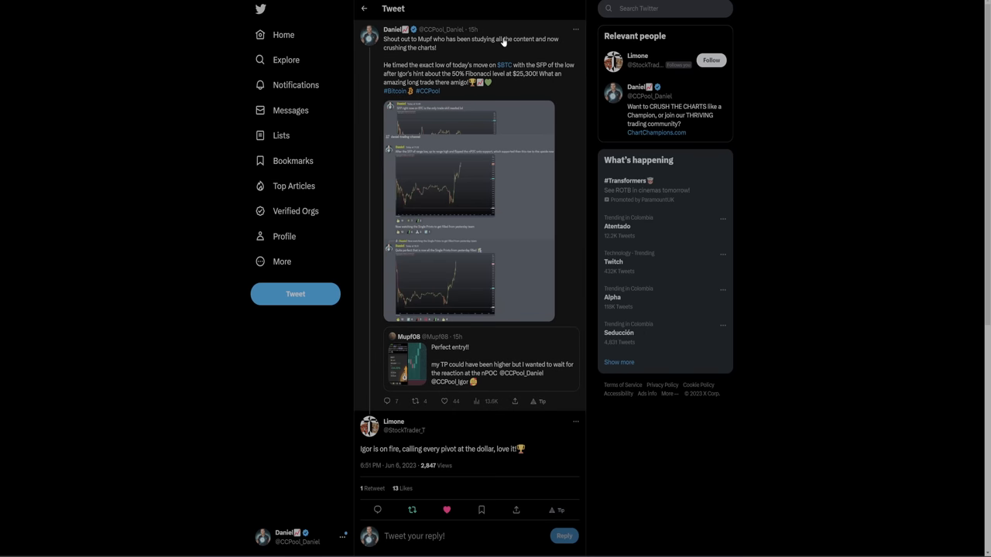
mouse_move(464, 75)
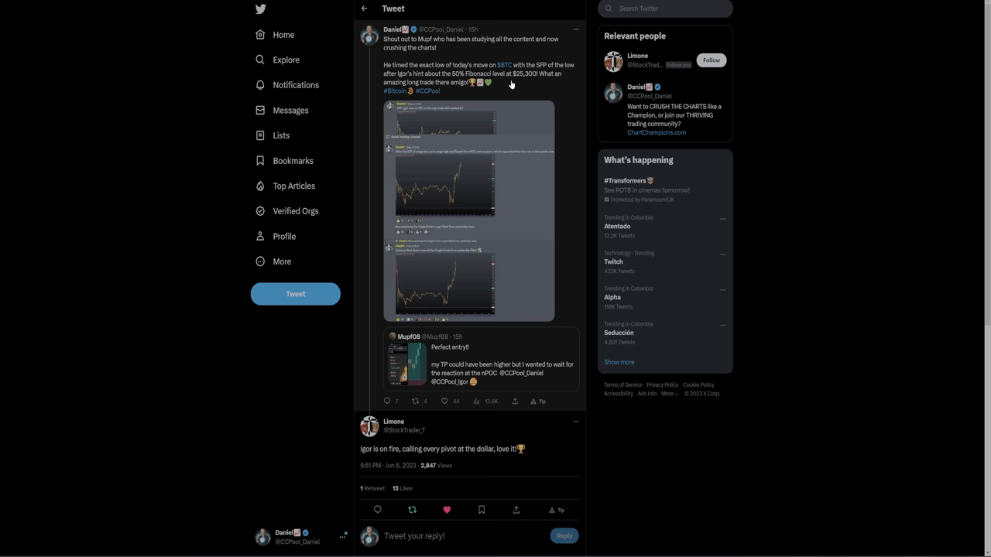
mouse_move(526, 139)
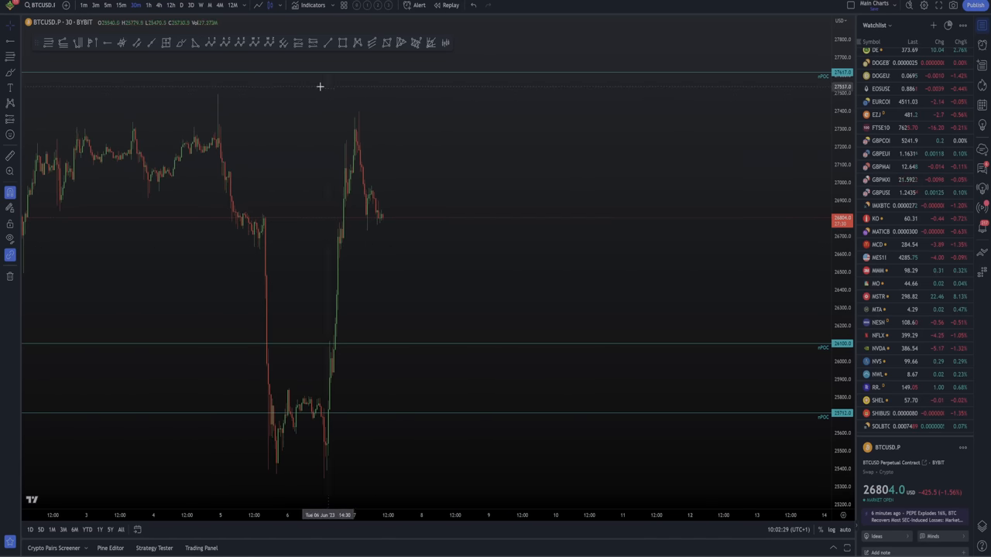
mouse_move(350, 131)
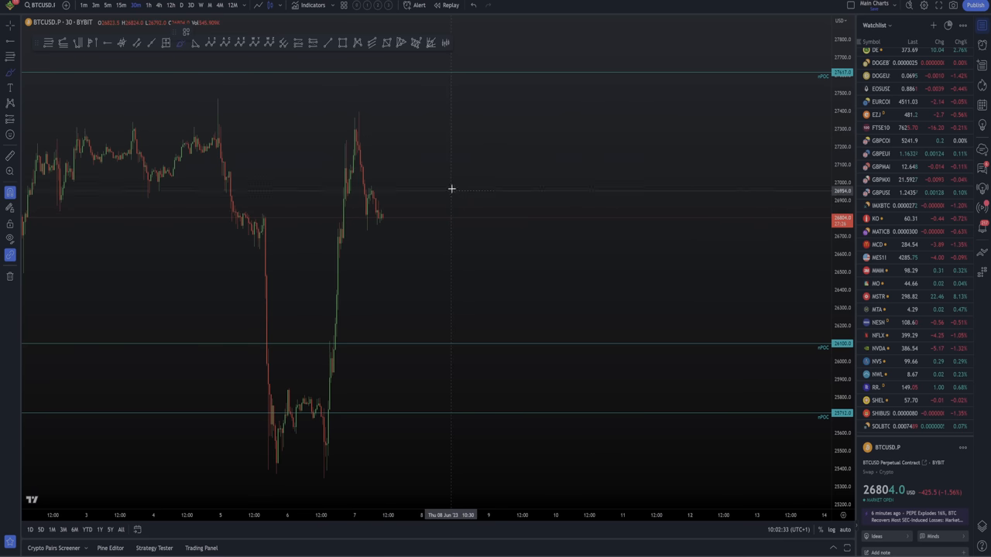
left_click_drag(470, 189, 488, 139)
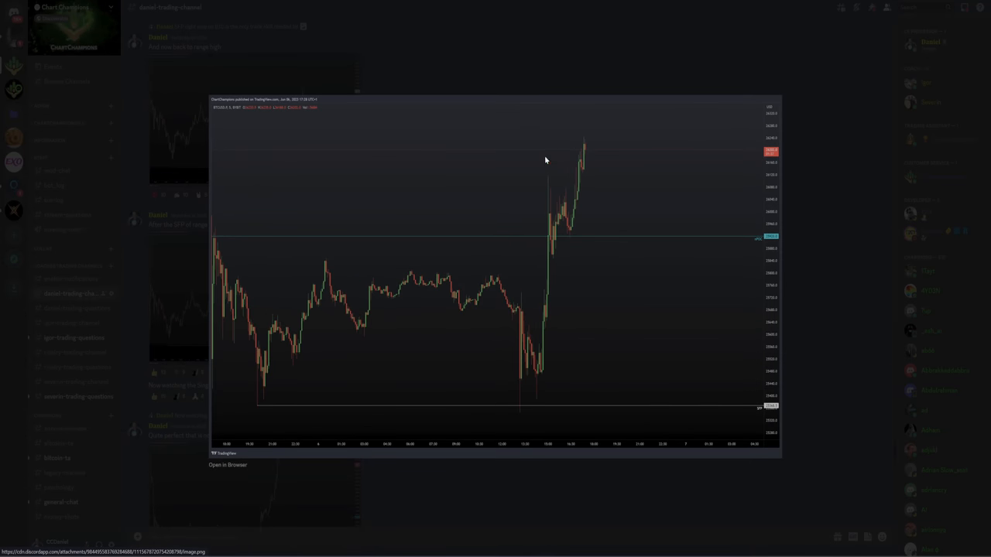
mouse_move(554, 232)
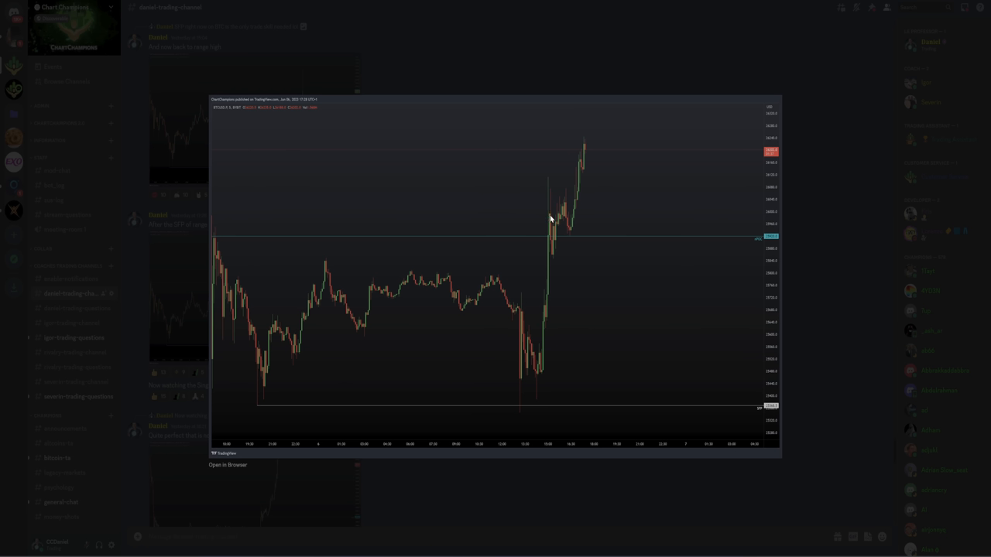
mouse_move(570, 240)
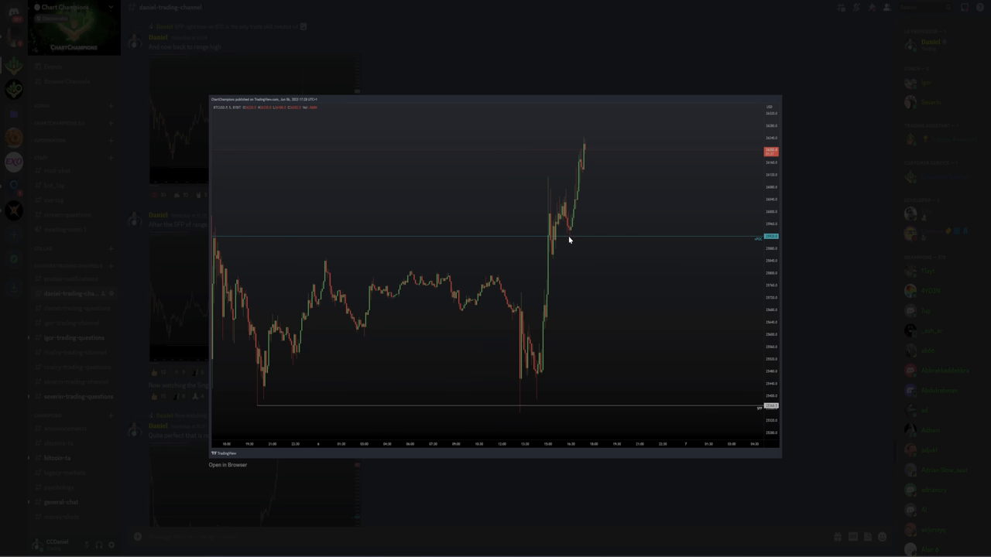
mouse_move(591, 148)
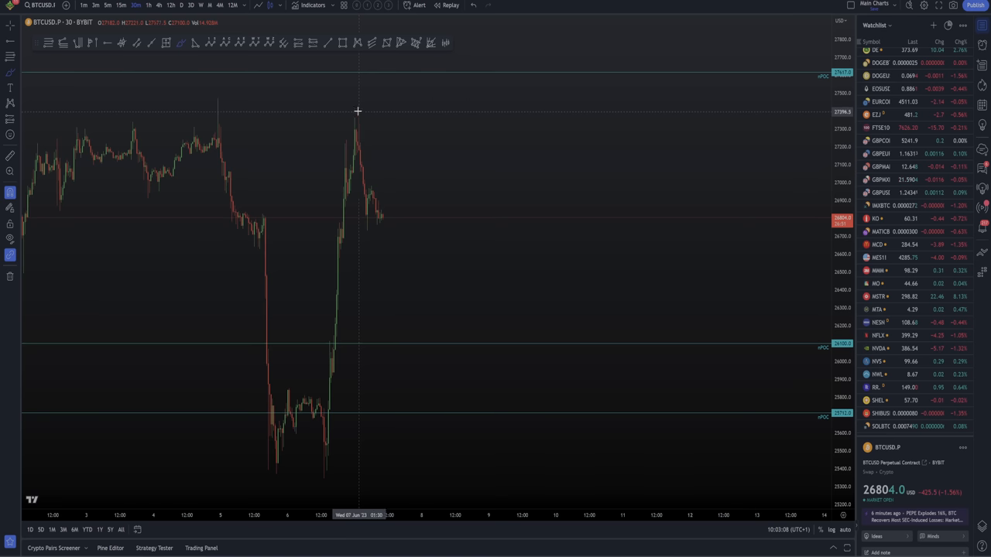
mouse_move(326, 106)
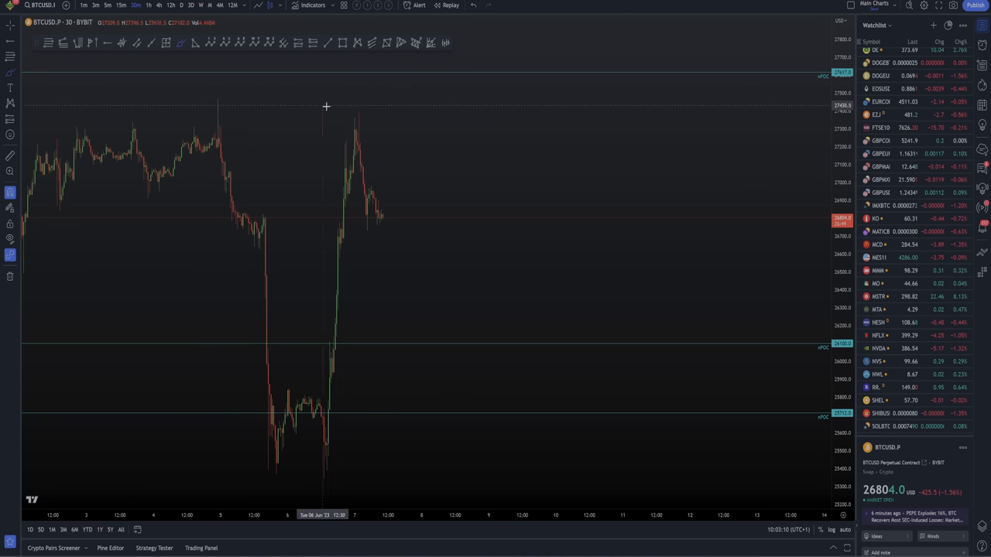
mouse_move(505, 104)
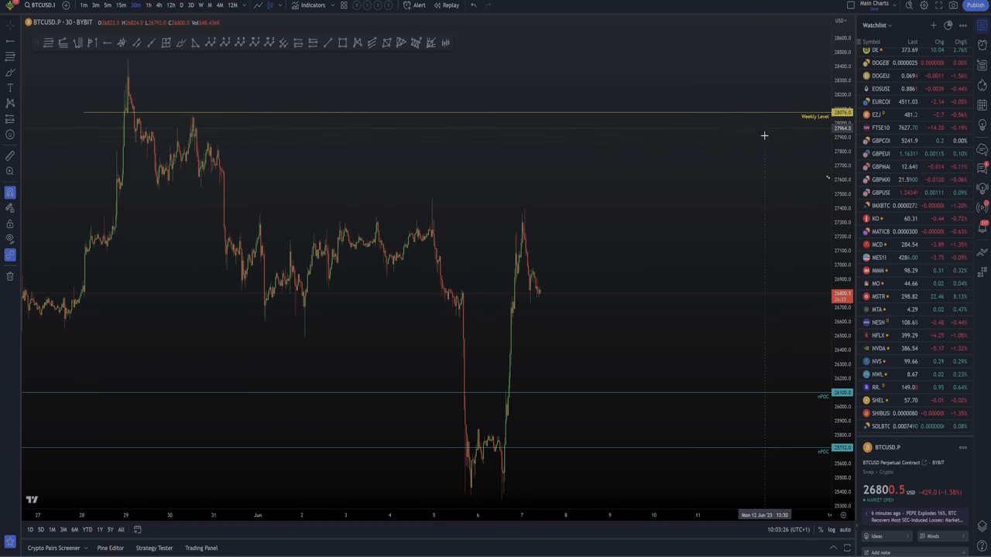
mouse_move(765, 127)
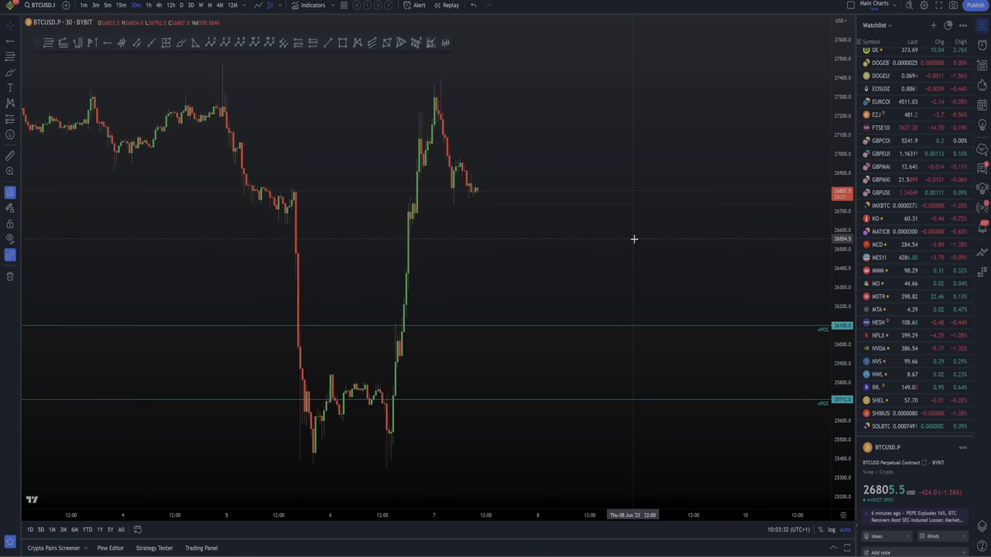
mouse_move(497, 167)
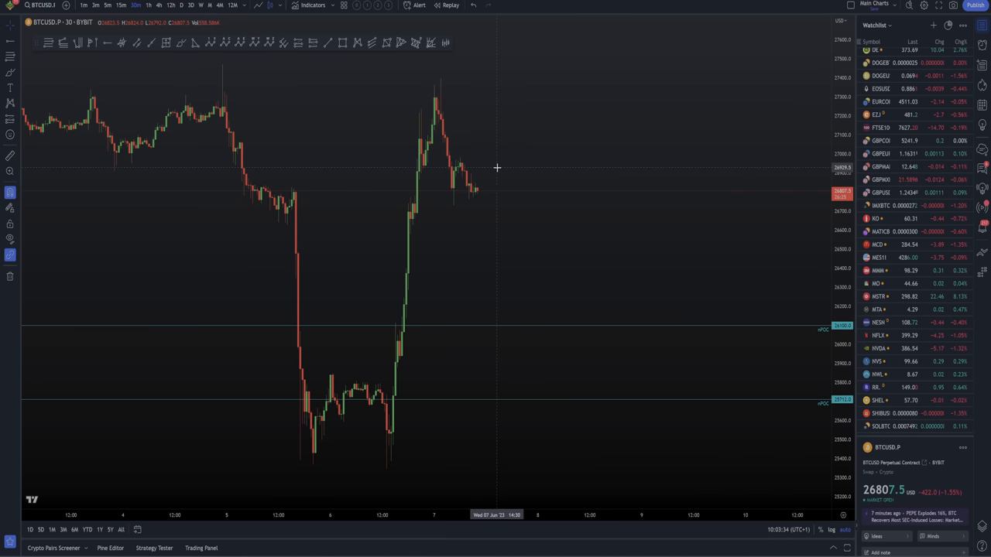
mouse_move(441, 147)
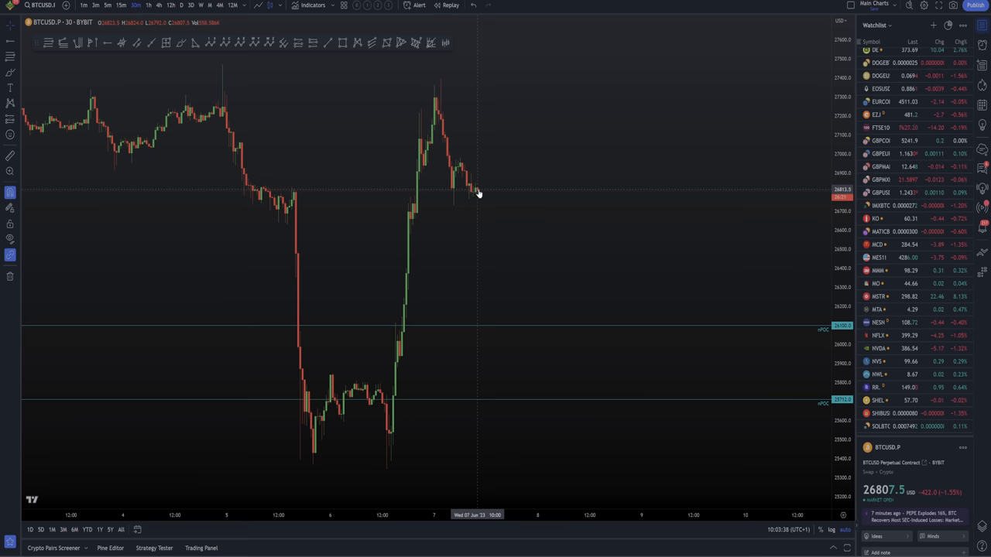
mouse_move(517, 195)
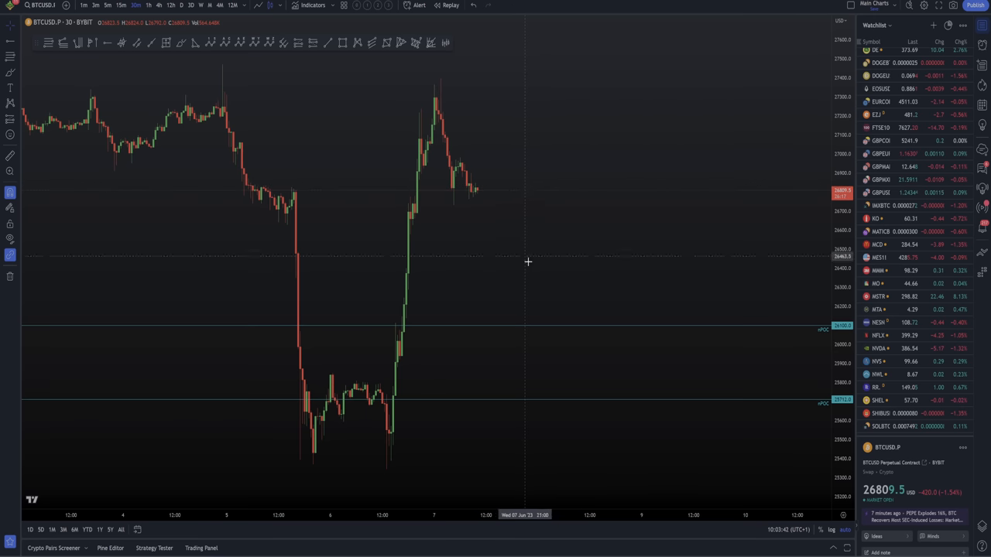
mouse_move(604, 335)
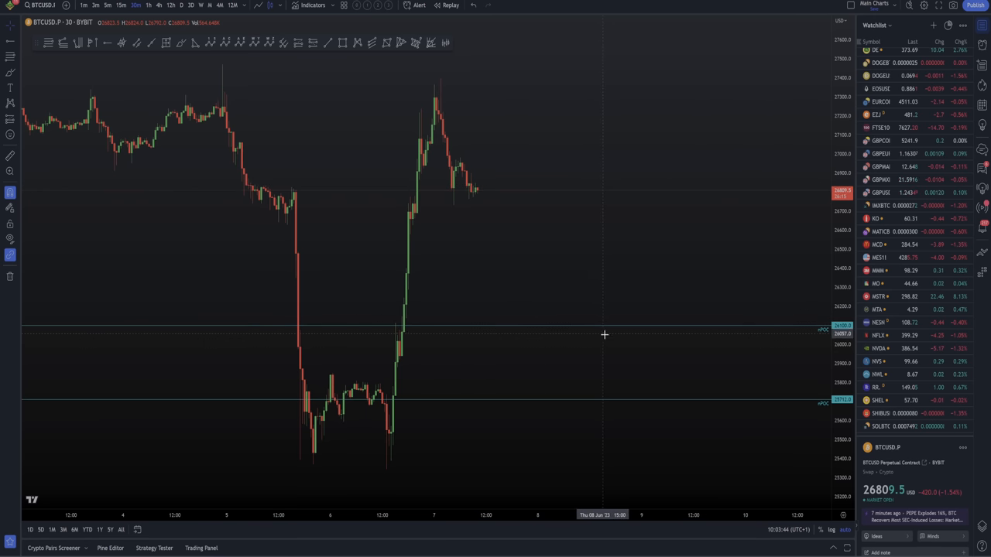
mouse_move(599, 326)
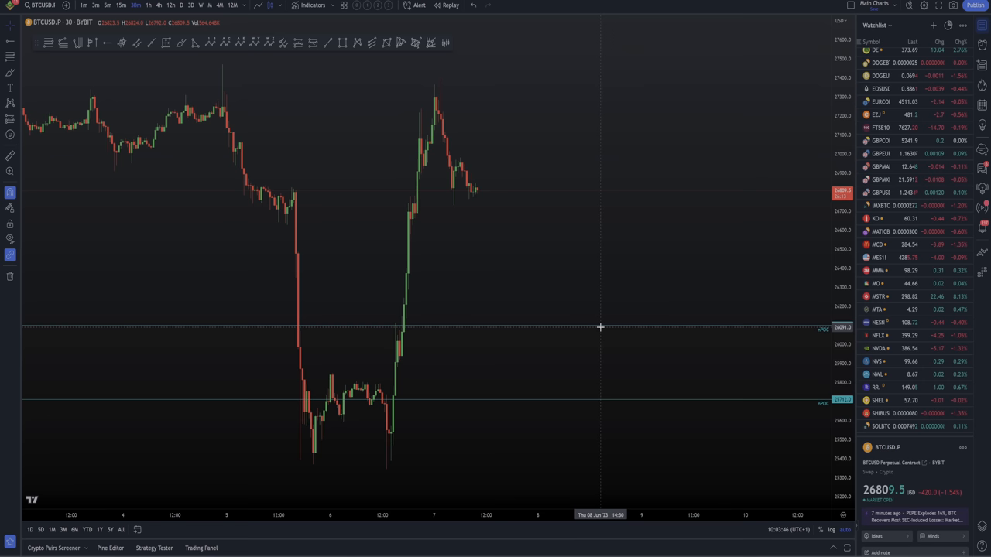
mouse_move(637, 320)
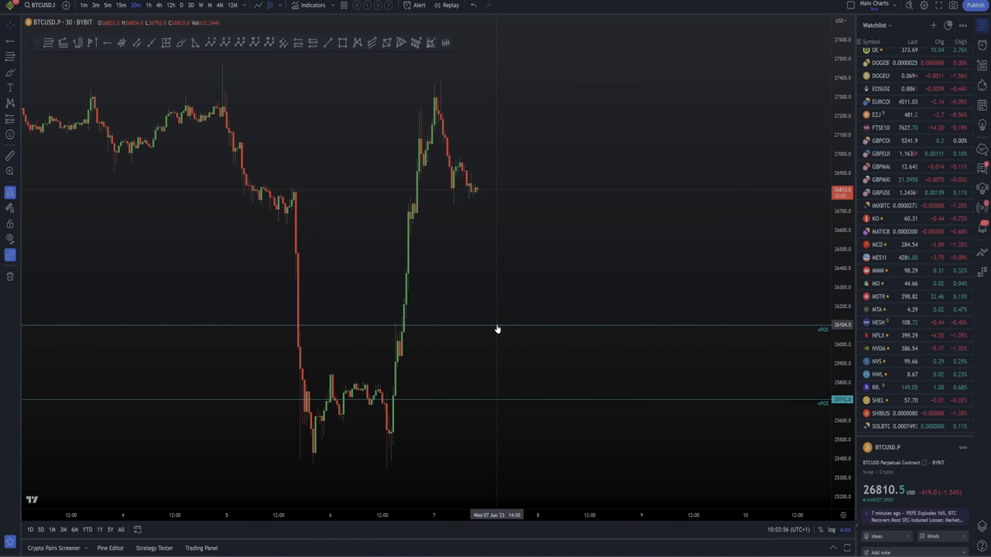
mouse_move(525, 404)
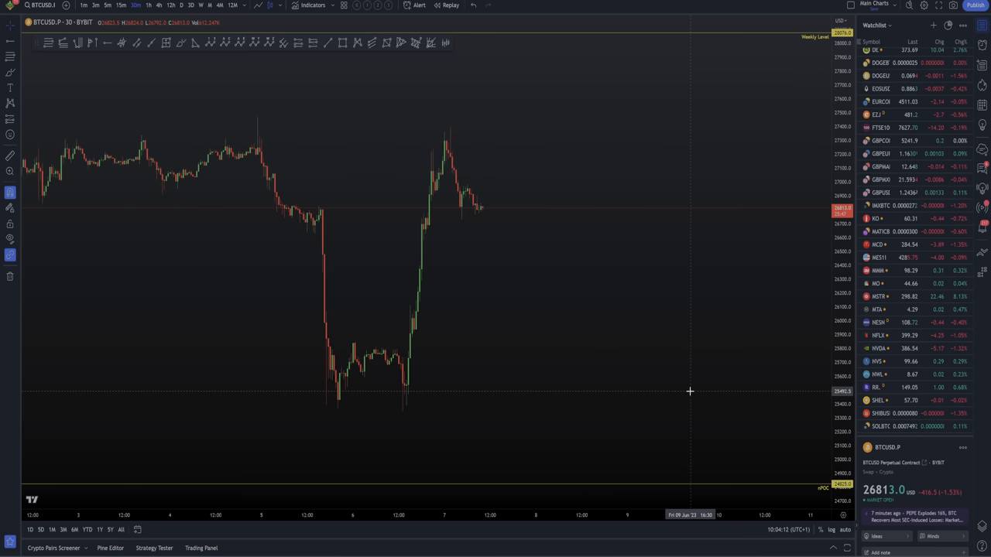
mouse_move(462, 223)
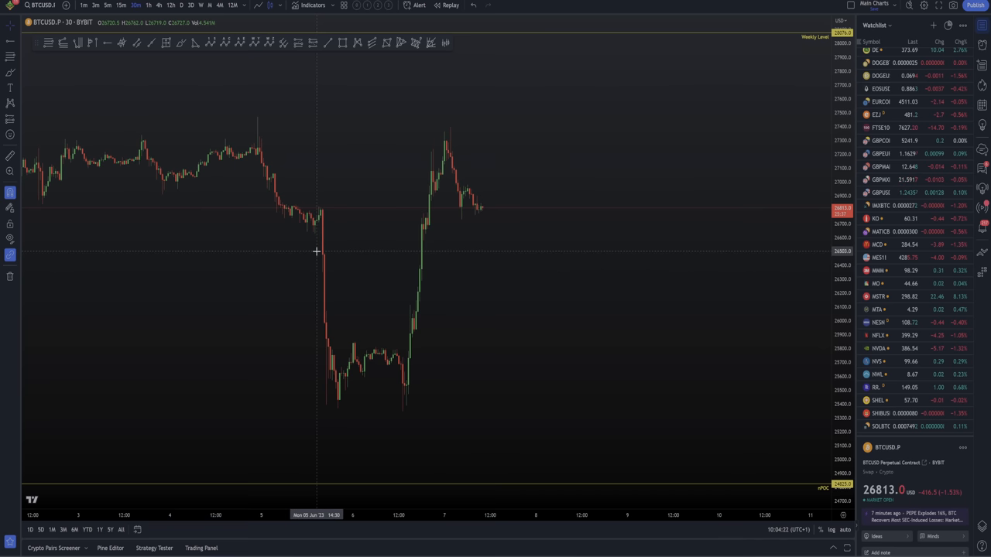
mouse_move(321, 236)
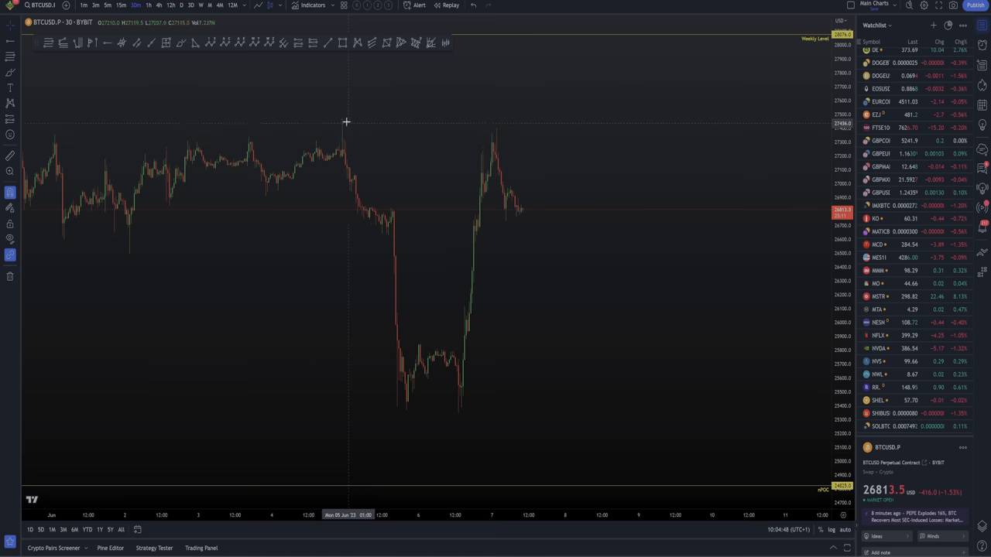
mouse_move(309, 144)
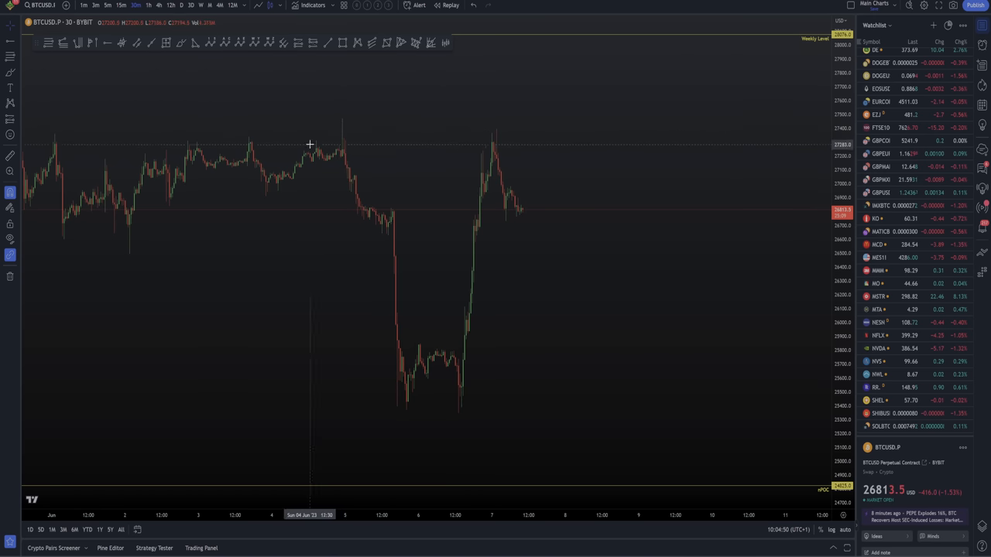
mouse_move(357, 135)
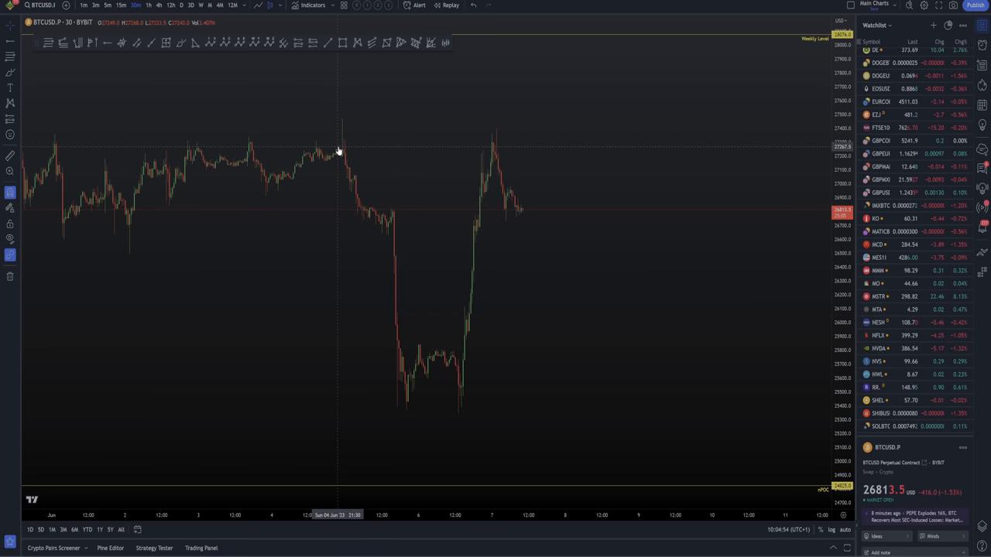
mouse_move(344, 161)
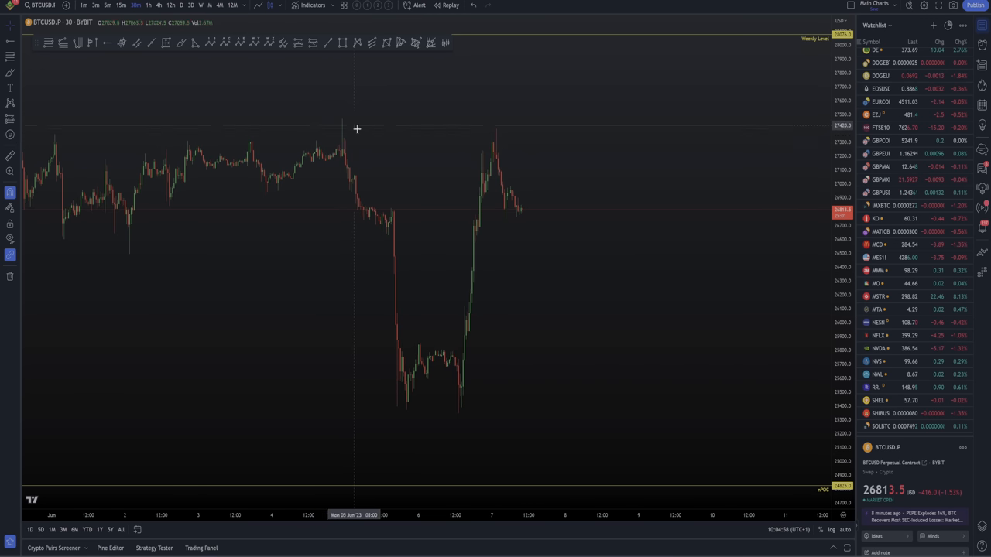
mouse_move(348, 116)
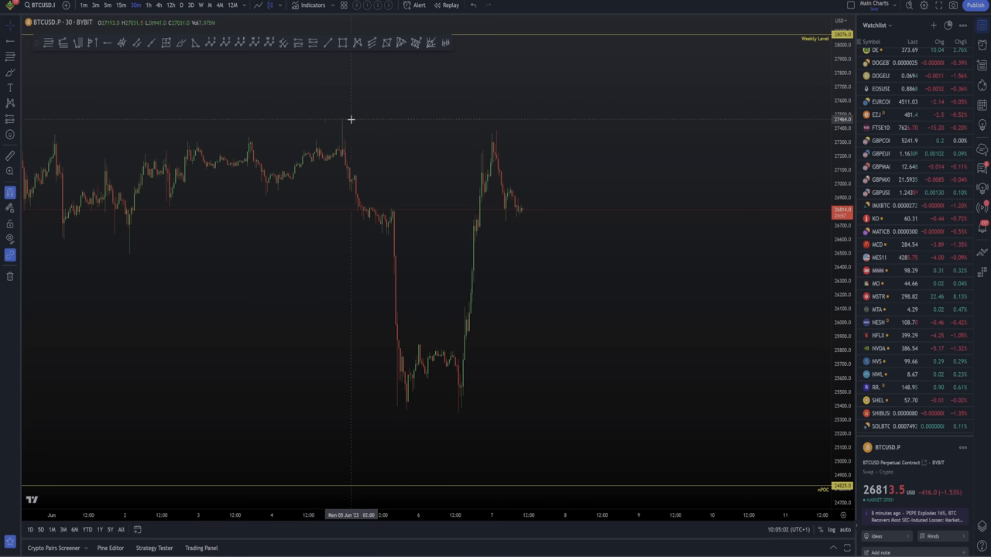
mouse_move(337, 136)
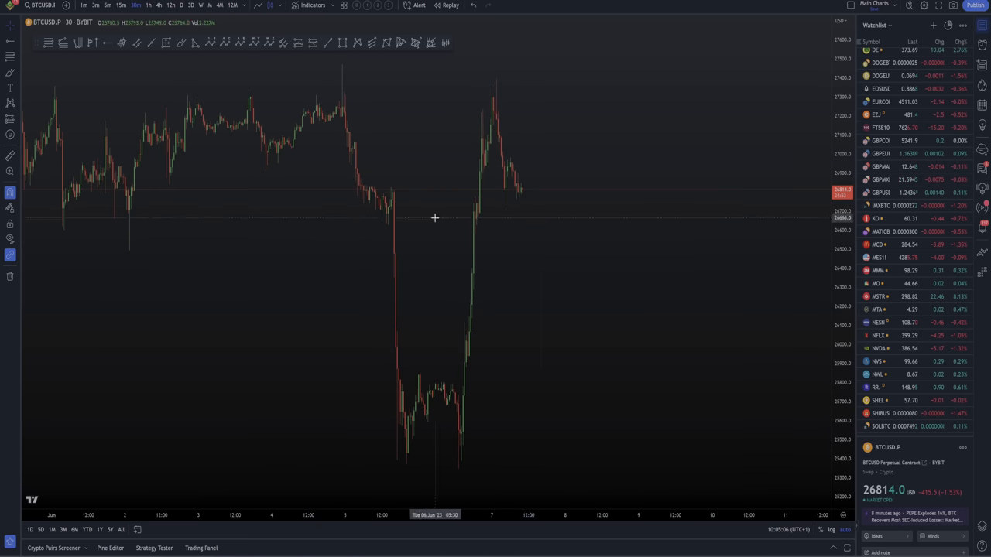
mouse_move(420, 133)
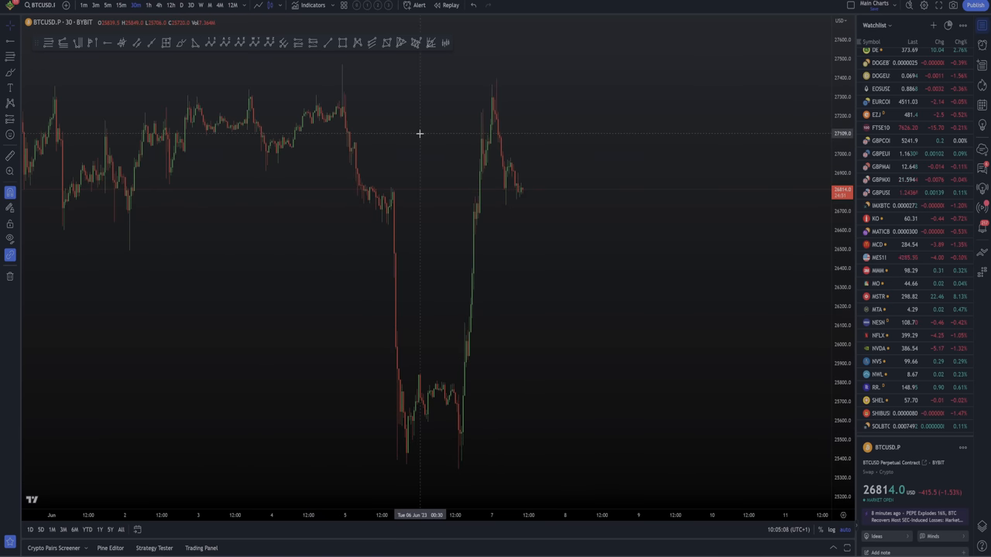
mouse_move(167, 89)
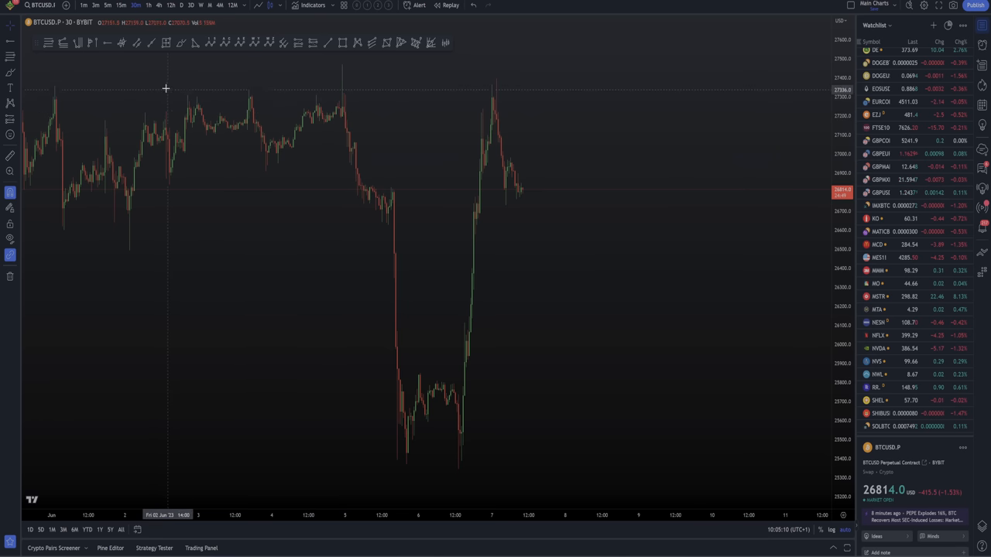
mouse_move(513, 178)
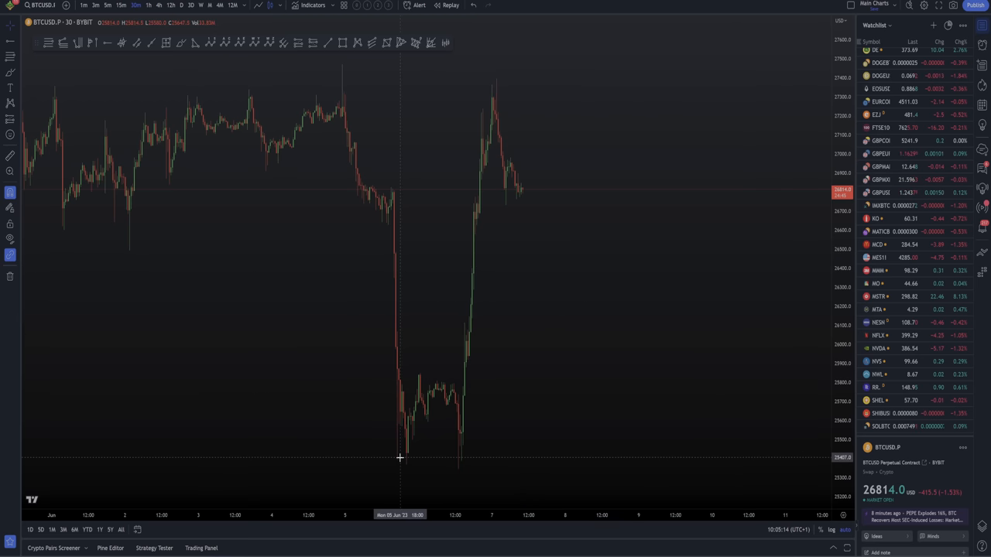
left_click_drag(400, 310, 724, 332)
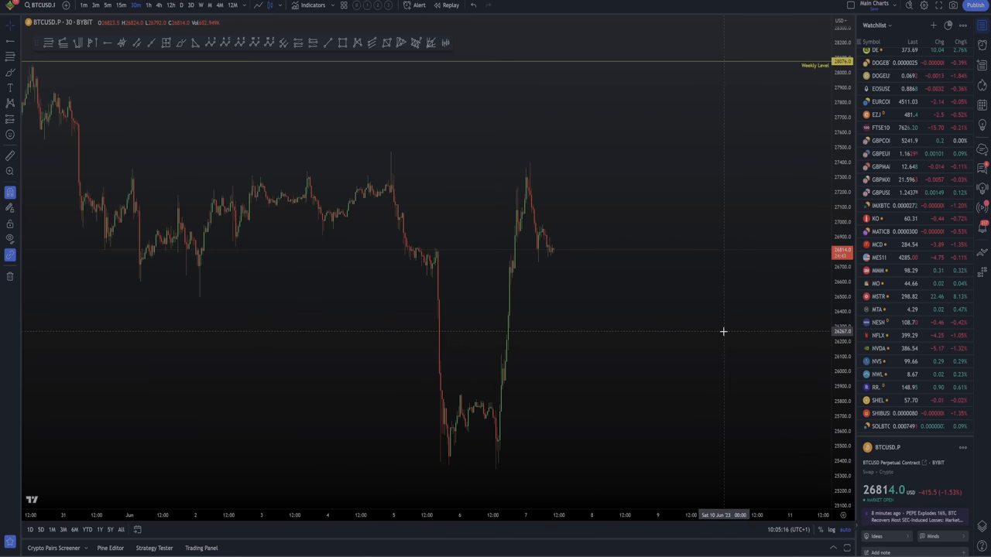
left_click_drag(723, 331, 396, 363)
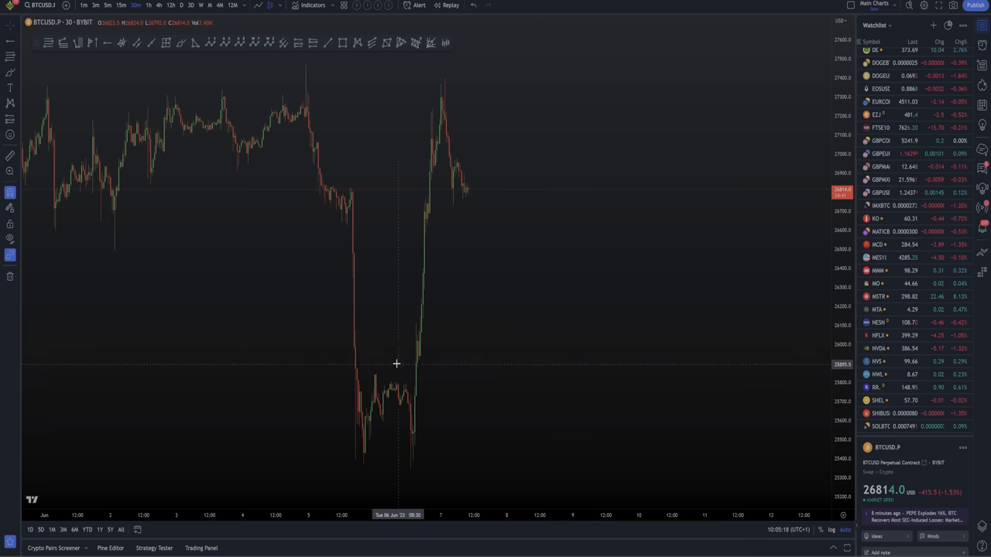
mouse_move(178, 259)
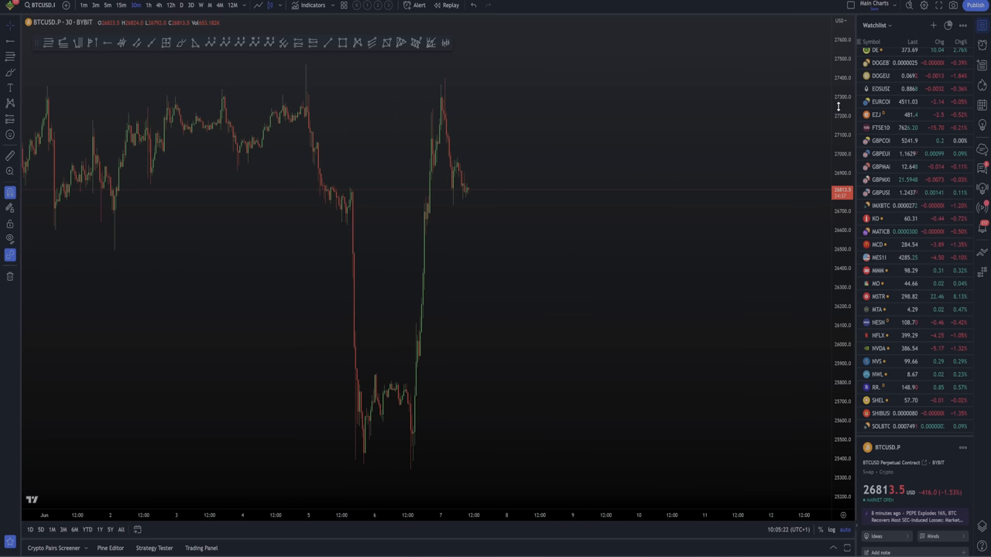
mouse_move(671, 116)
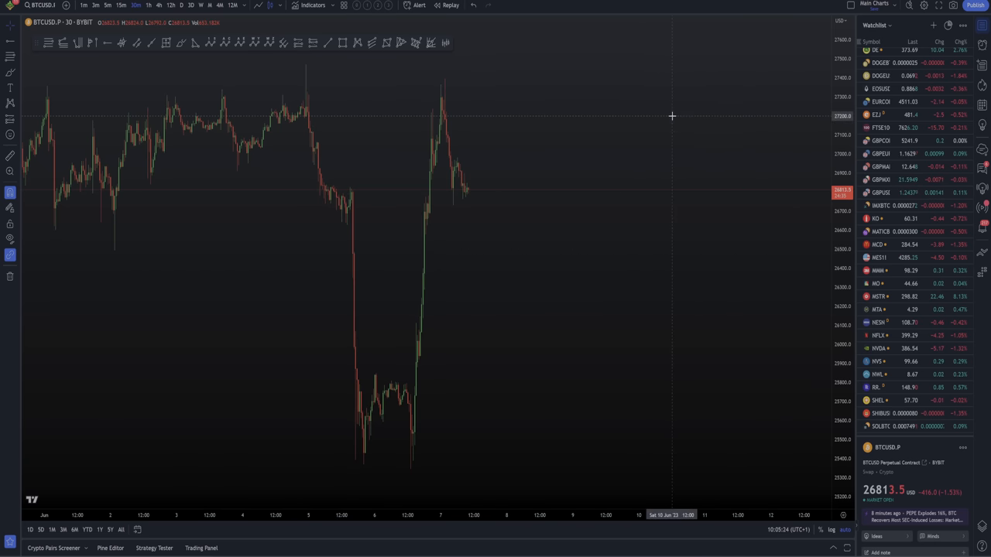
mouse_move(541, 240)
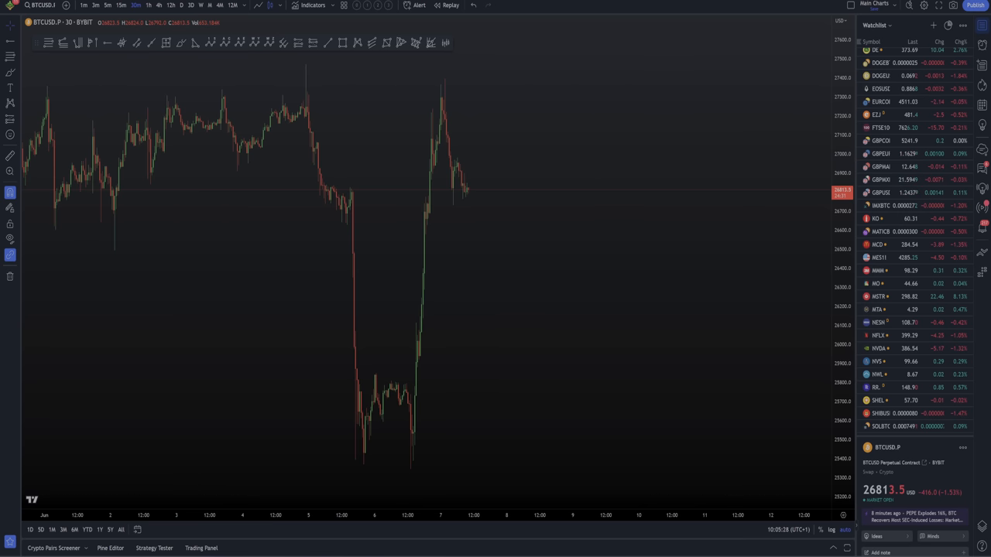
mouse_move(816, 87)
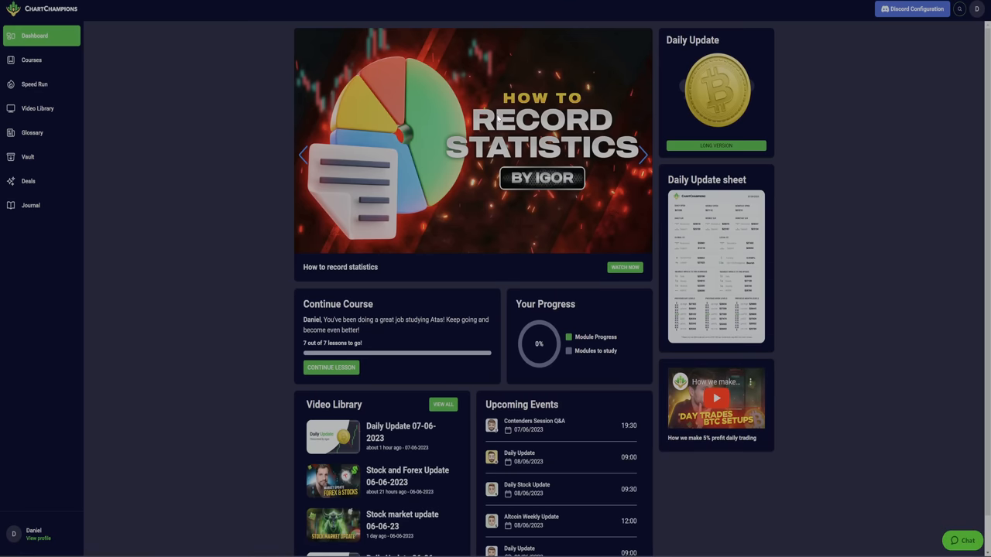
Step: Flip the dashboard's featured-video carousel forward, then back to How to record statistics
left_click(643, 155)
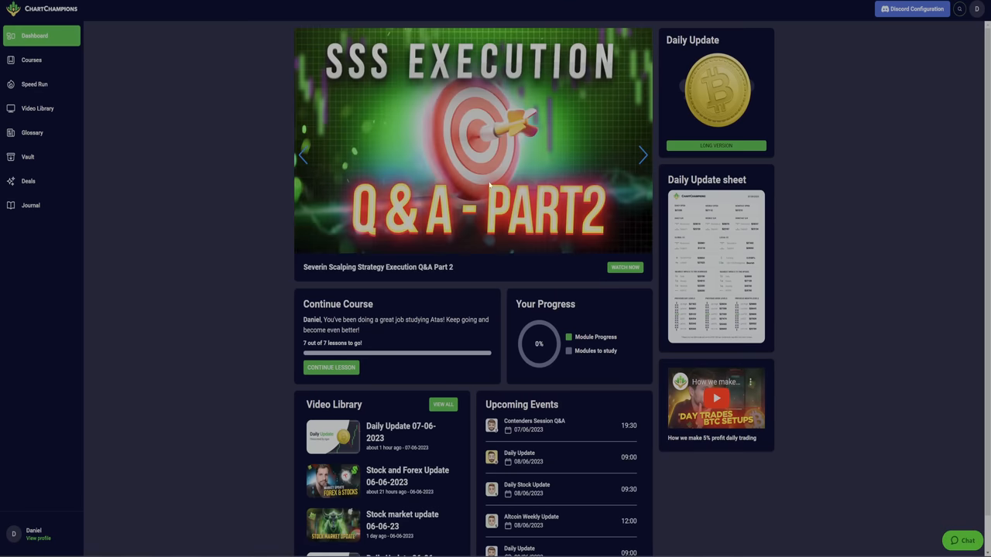
left_click(642, 155)
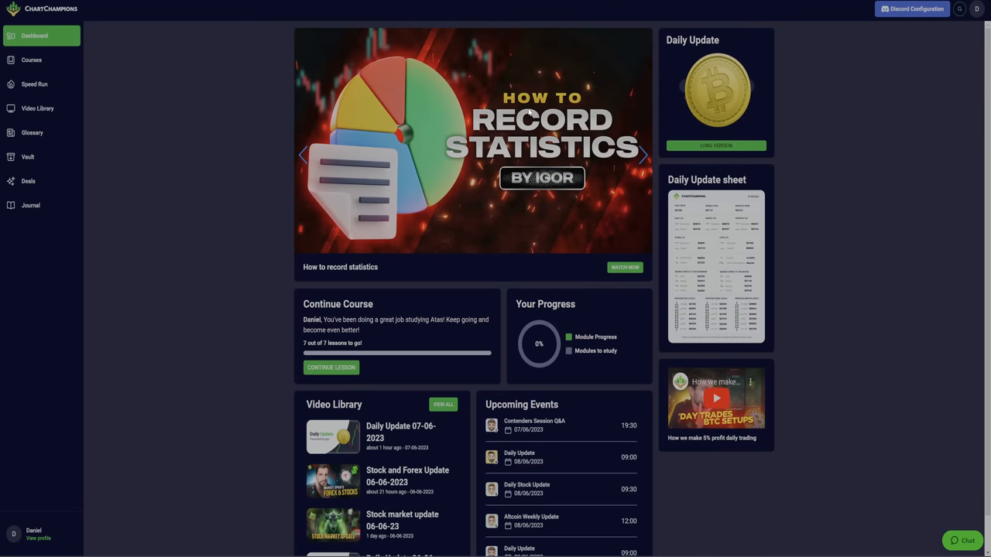
mouse_move(343, 204)
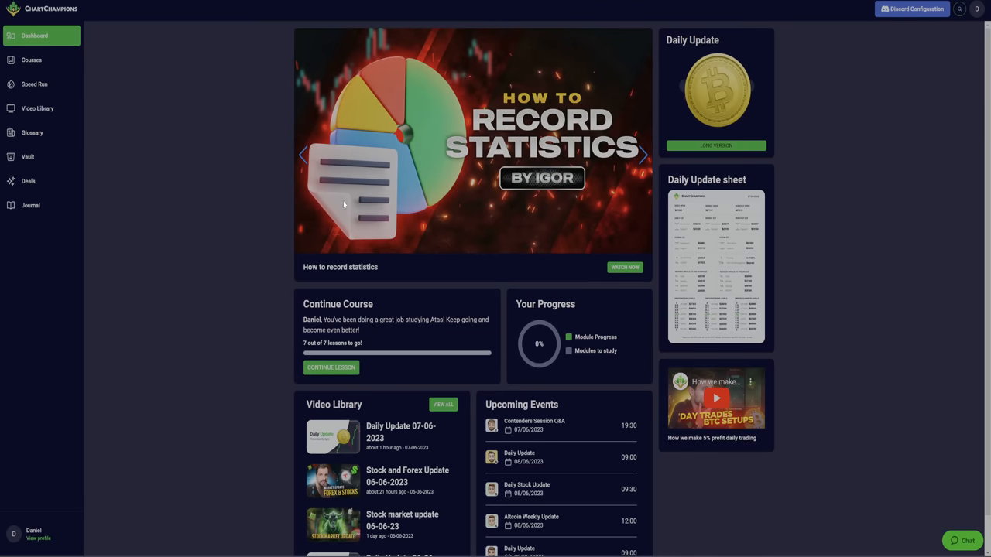
mouse_move(401, 162)
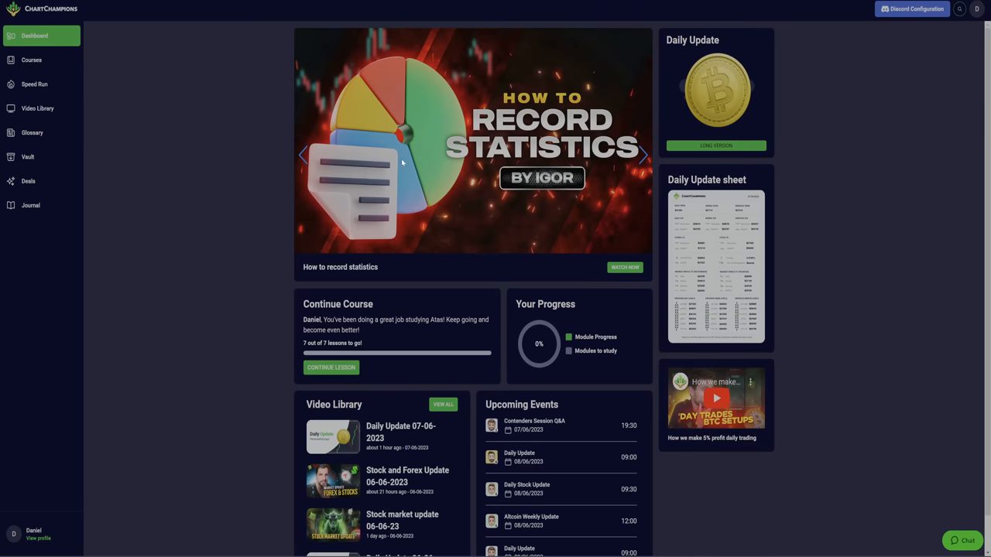
mouse_move(441, 208)
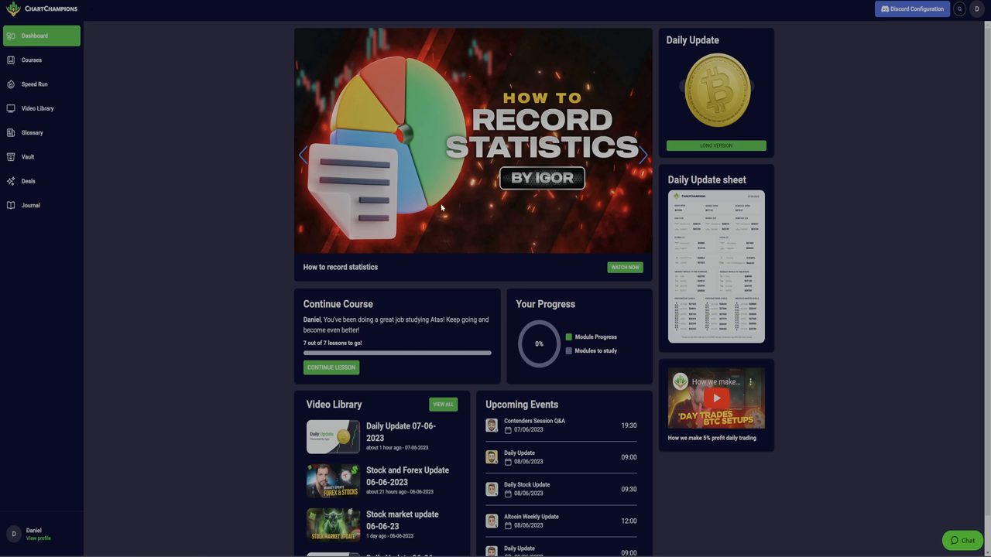
mouse_move(457, 177)
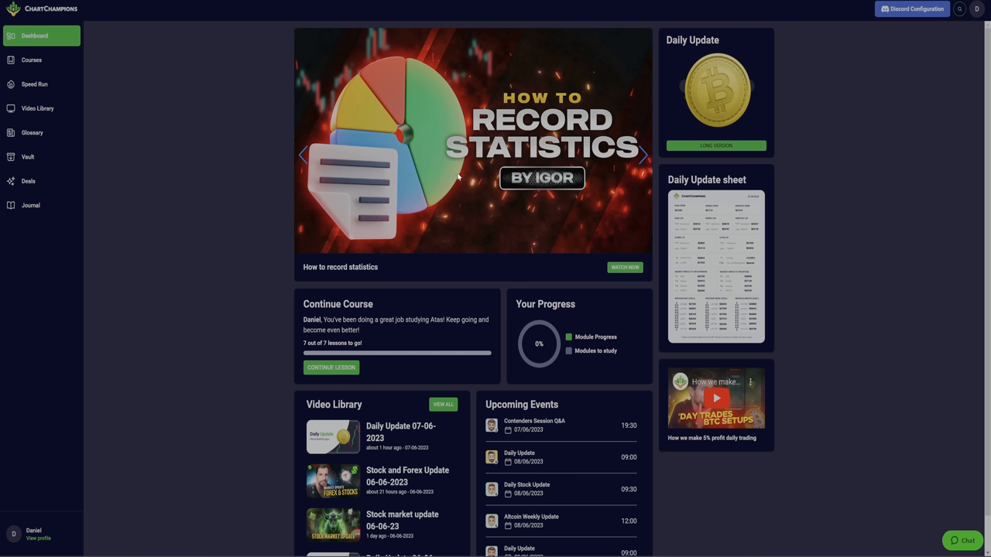
mouse_move(439, 174)
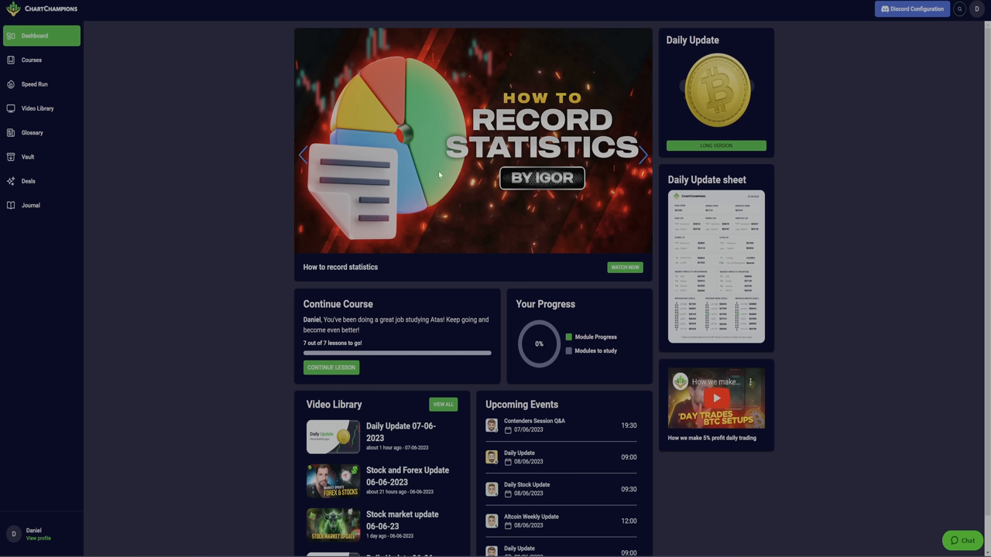
mouse_move(392, 131)
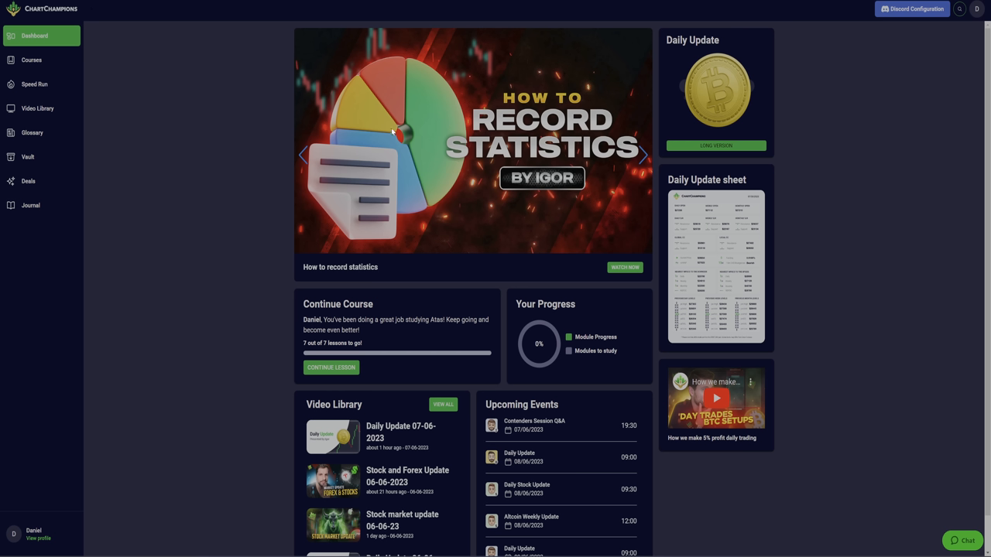
mouse_move(403, 139)
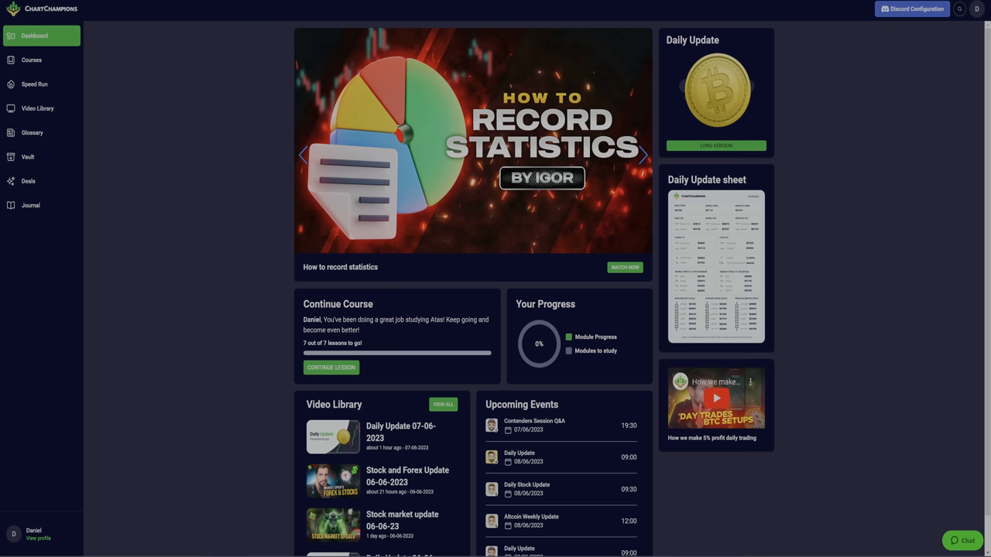
mouse_move(563, 488)
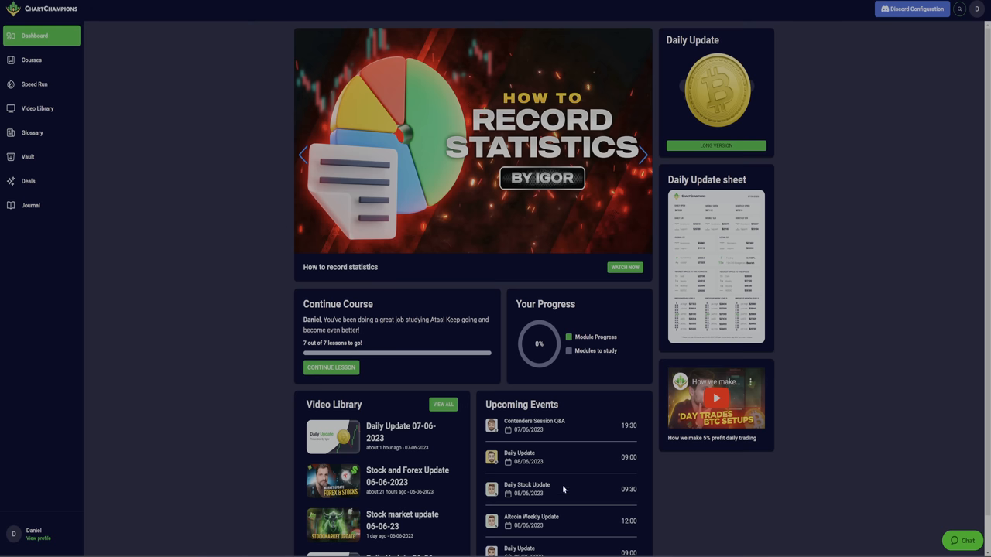
mouse_move(508, 144)
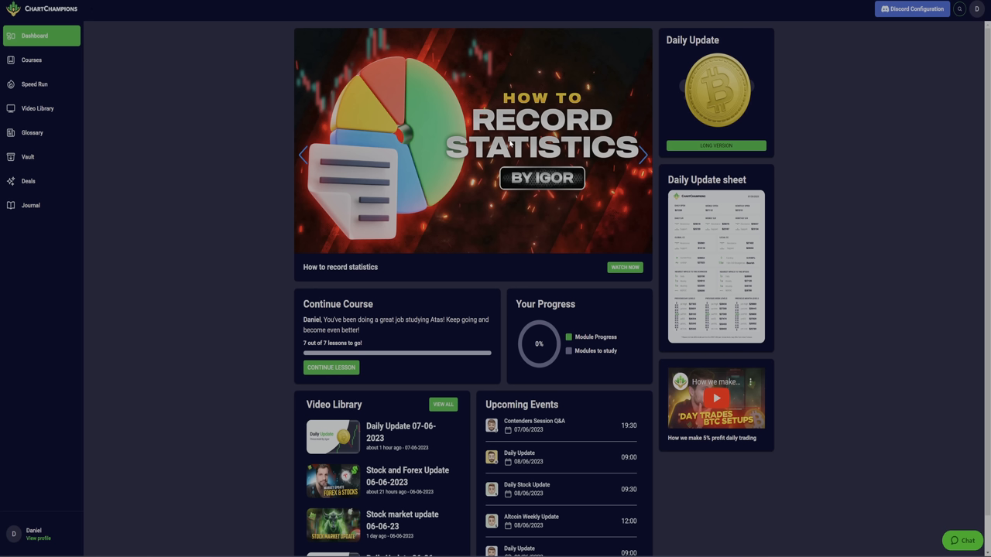
mouse_move(106, 211)
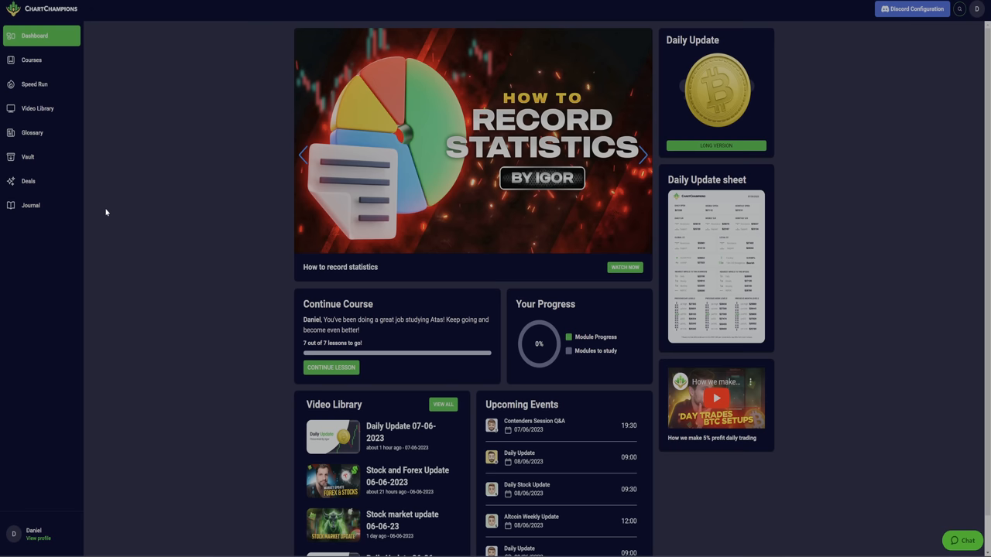
mouse_move(244, 228)
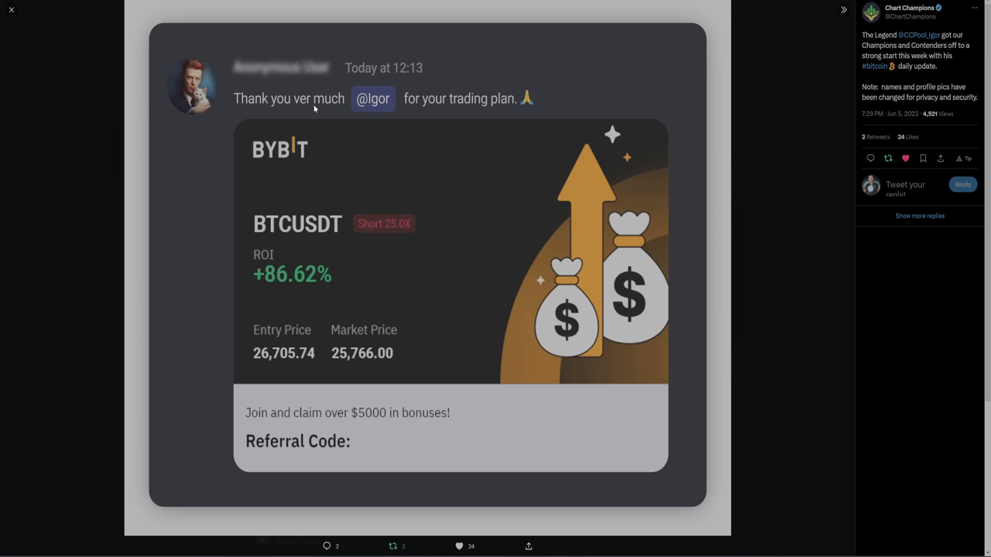
mouse_move(380, 114)
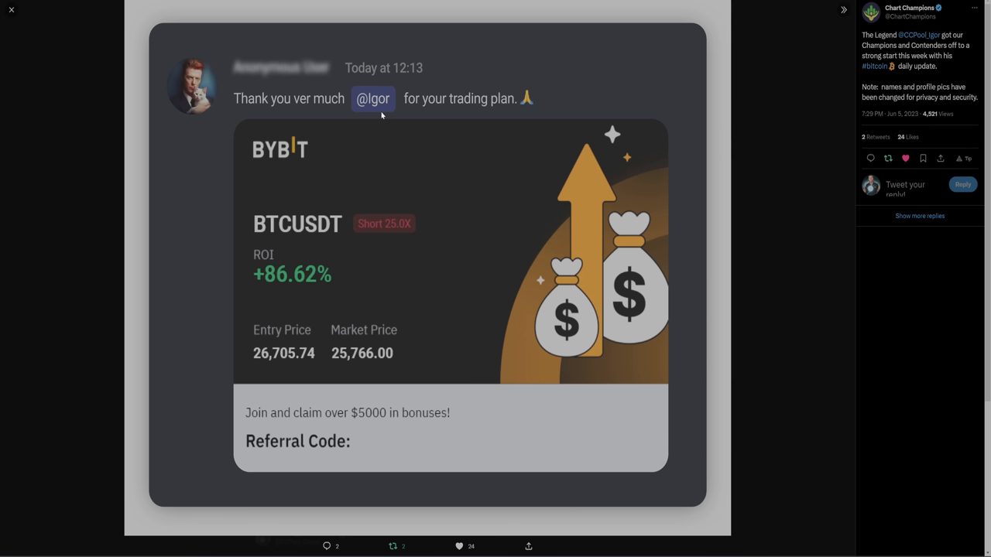
Step: Close the enlarged +86.62% ROI BTCUSDT short trade image from the Chart Champions tweet
left_click(11, 10)
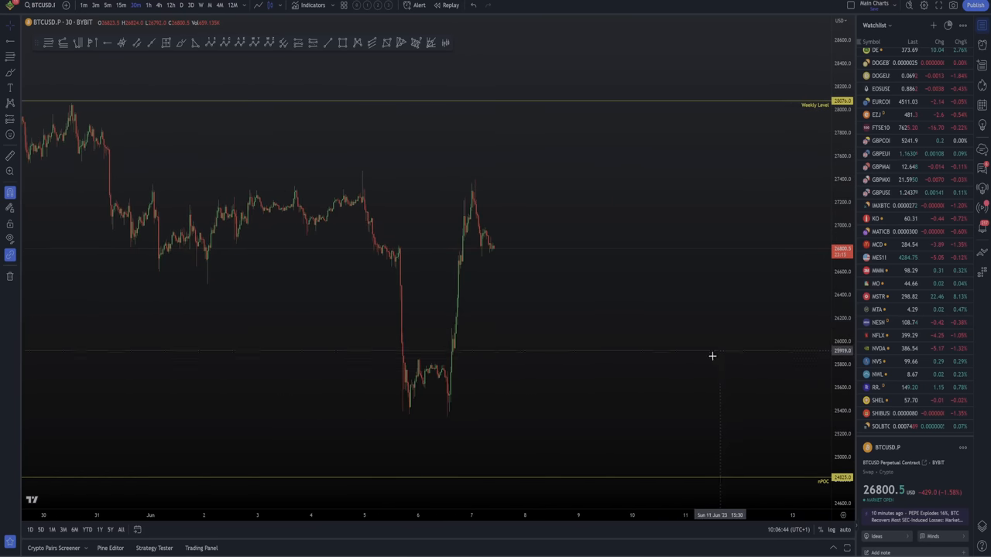
mouse_move(311, 486)
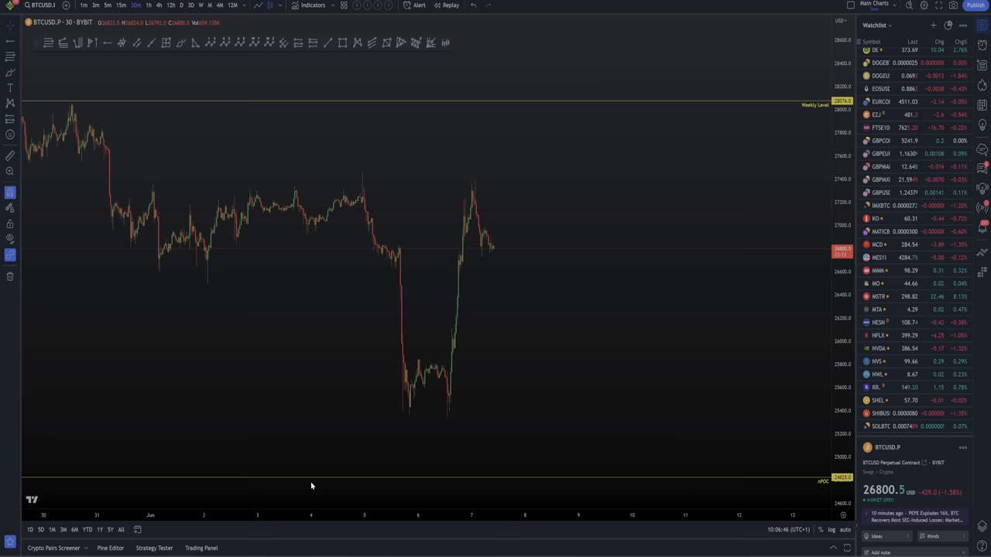
mouse_move(216, 468)
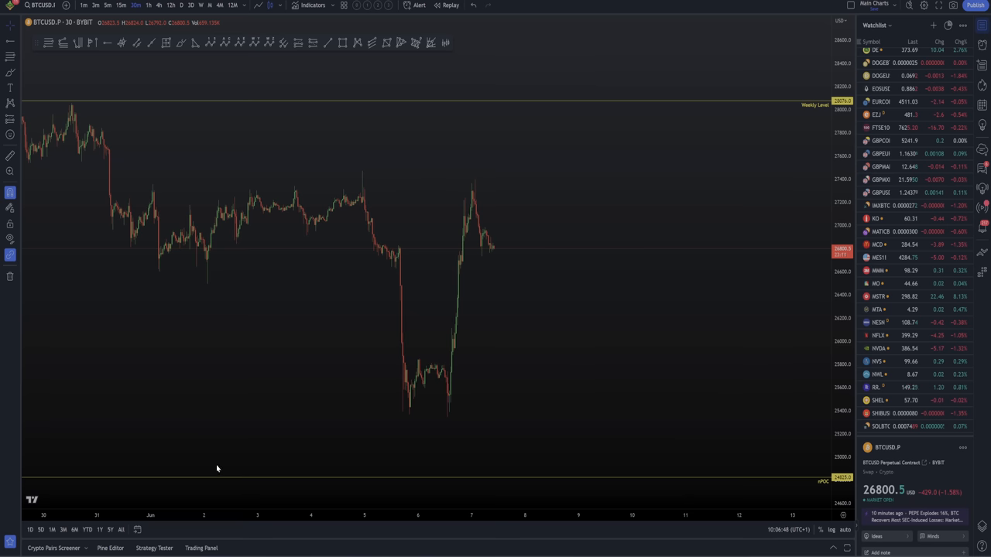
mouse_move(67, 445)
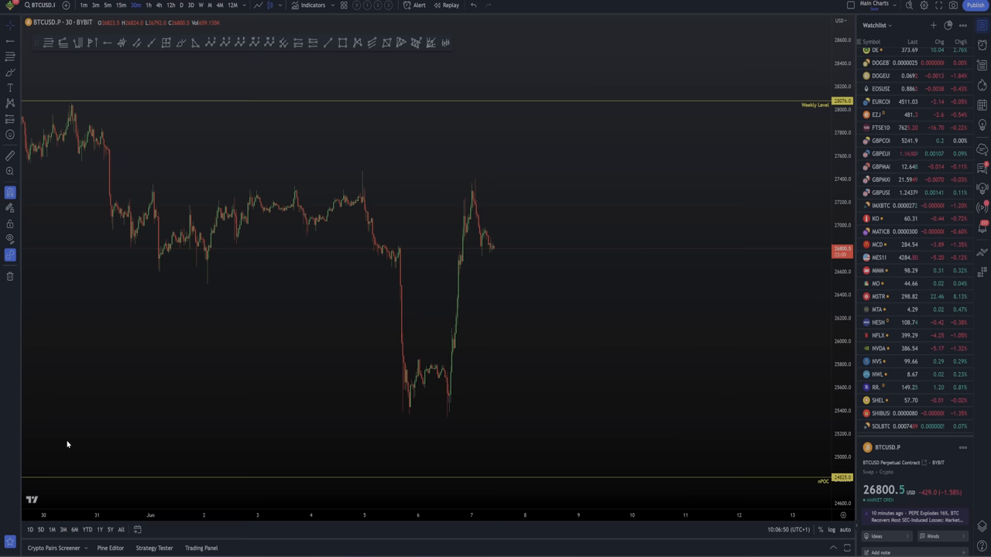